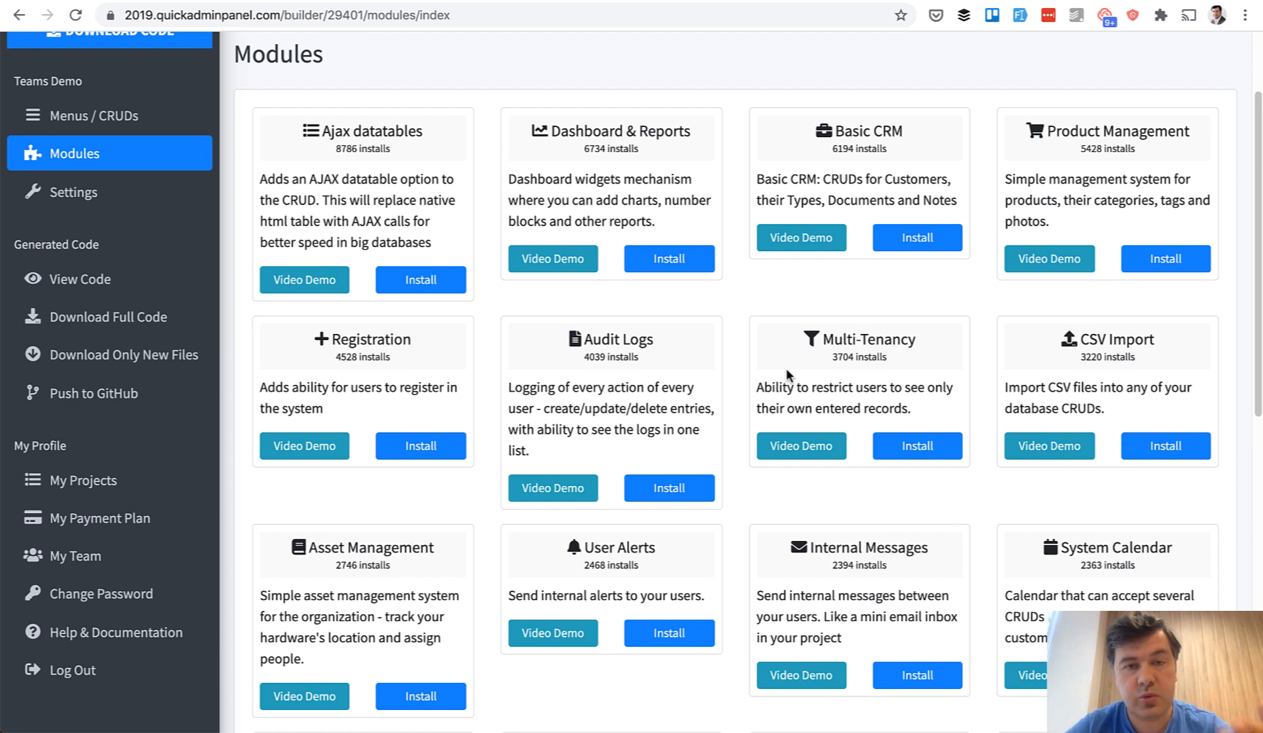
- Install the Multi-Tenancy module with the Team Multi-Tenancy option selected
left_click(915, 446)
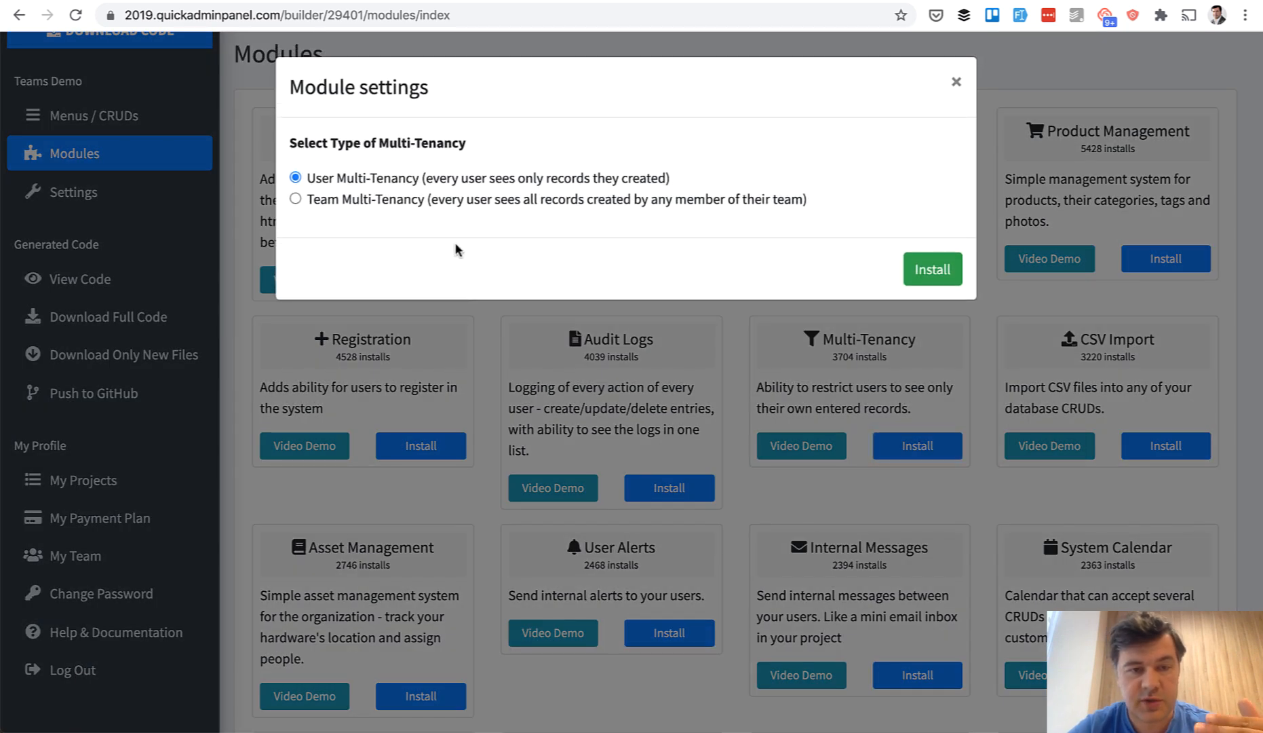
mouse_move(414, 246)
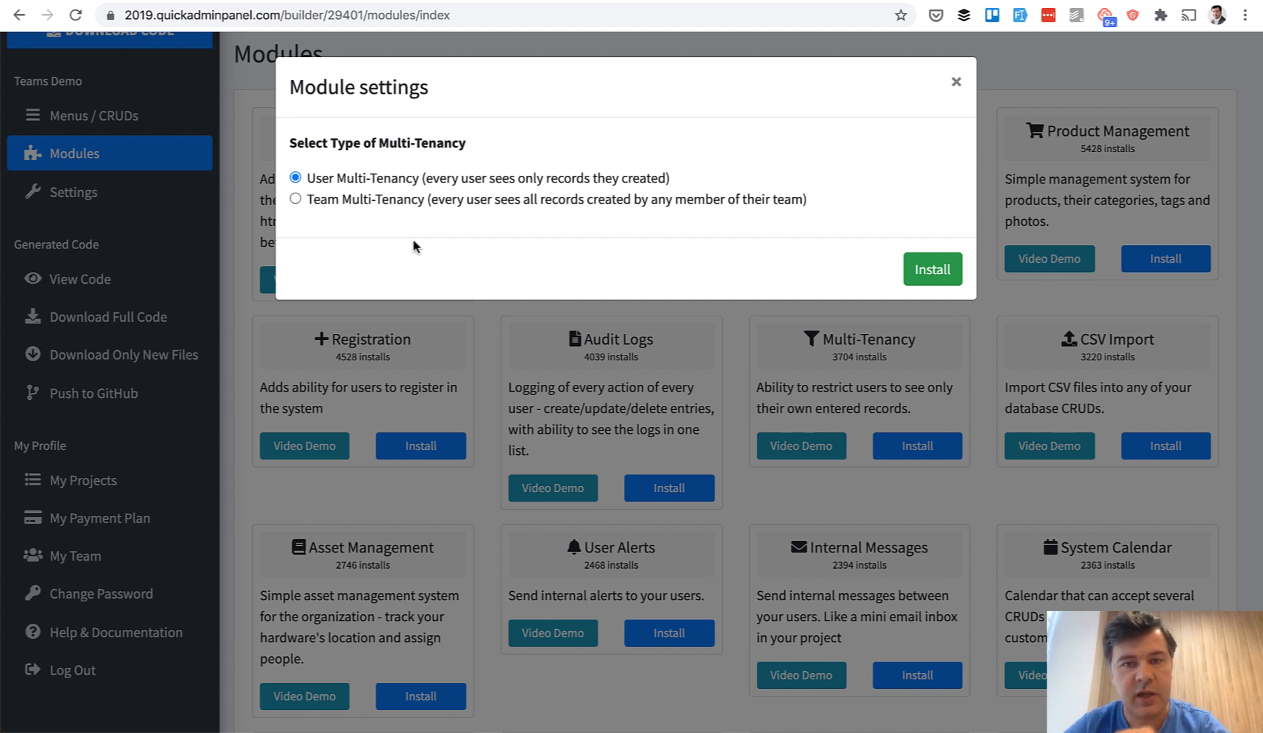
left_click(296, 200)
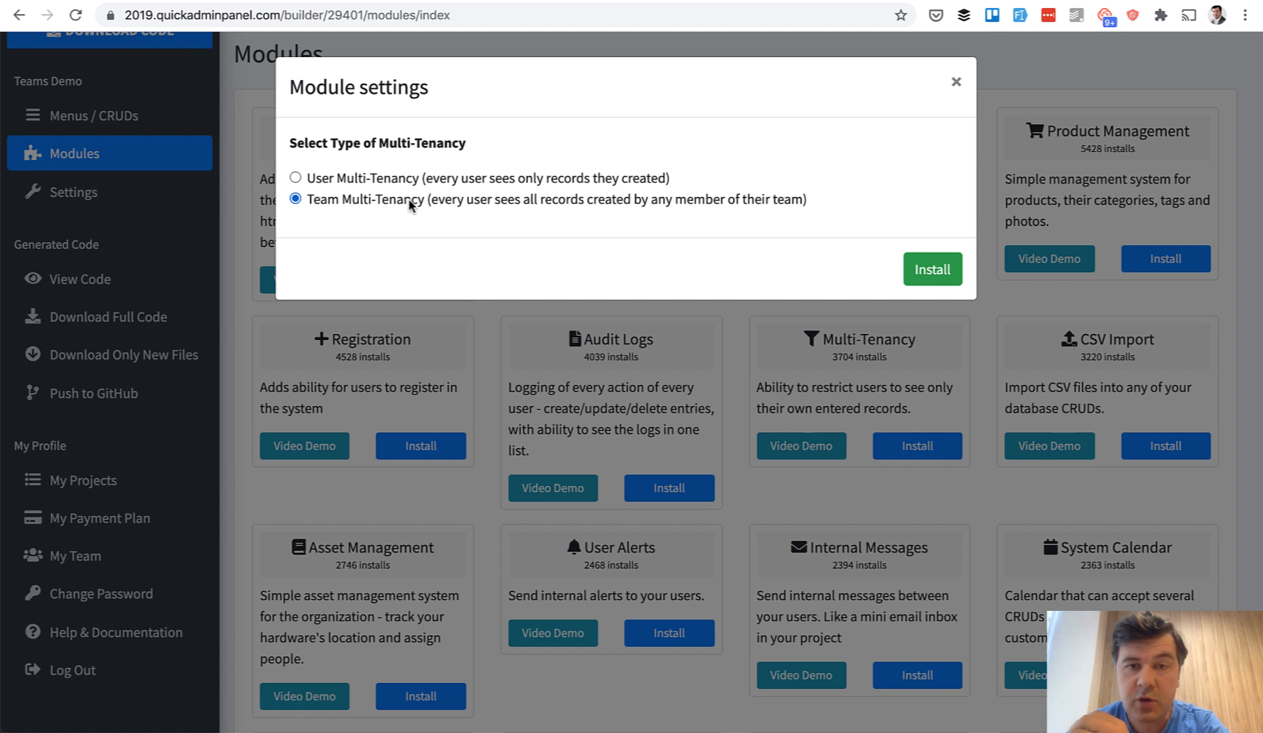
left_click(931, 269)
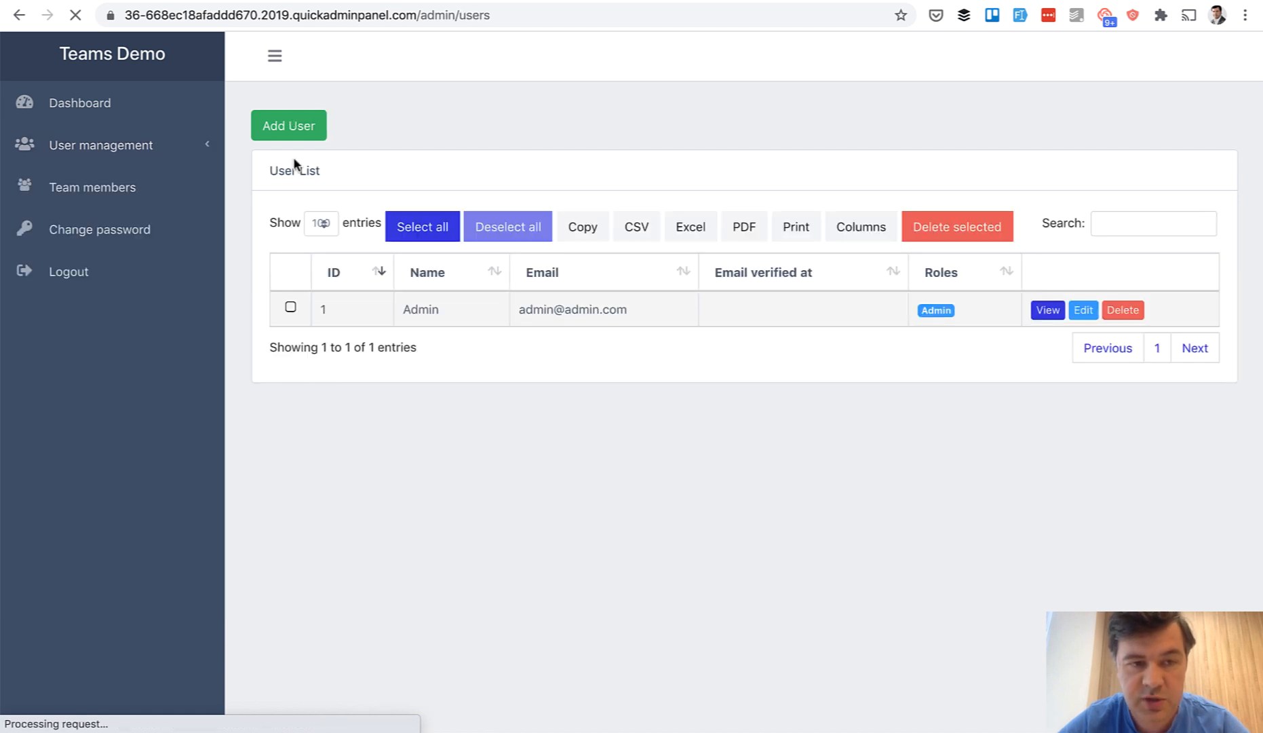
- Log out of Admin and register a new user with name, email and password
left_click(288, 124)
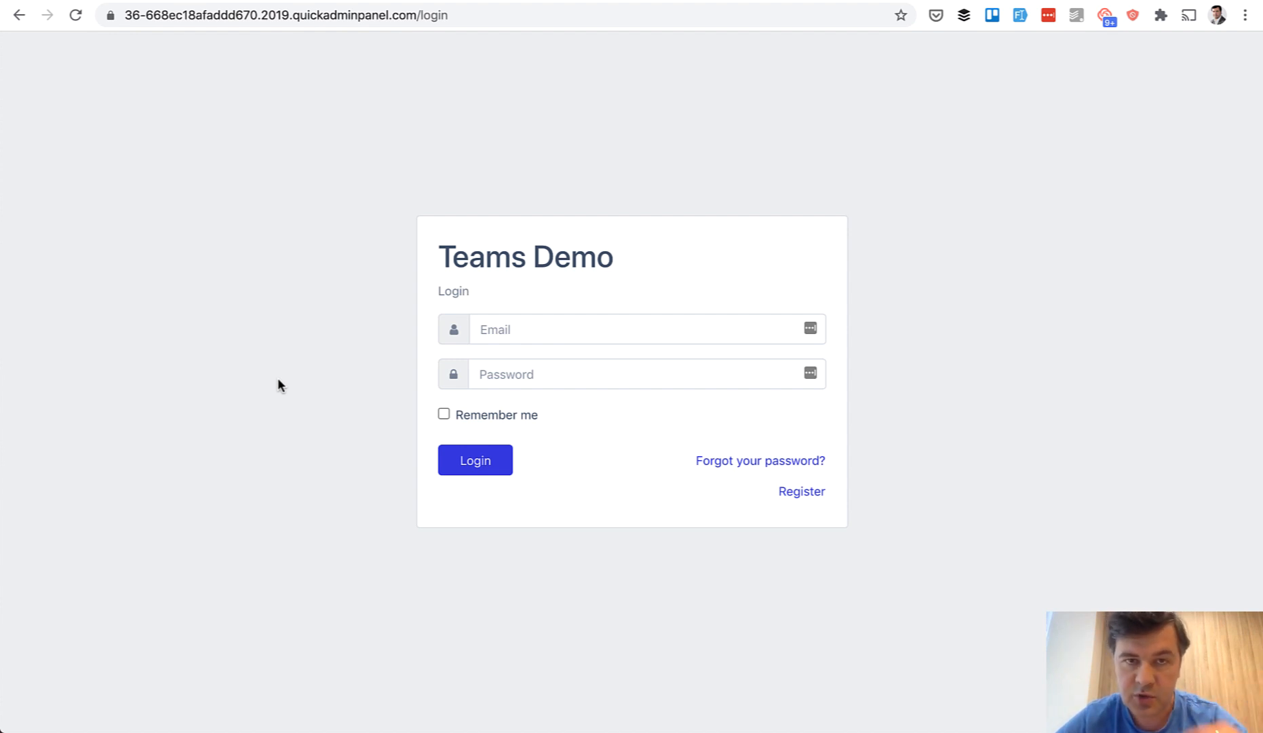
left_click(800, 491)
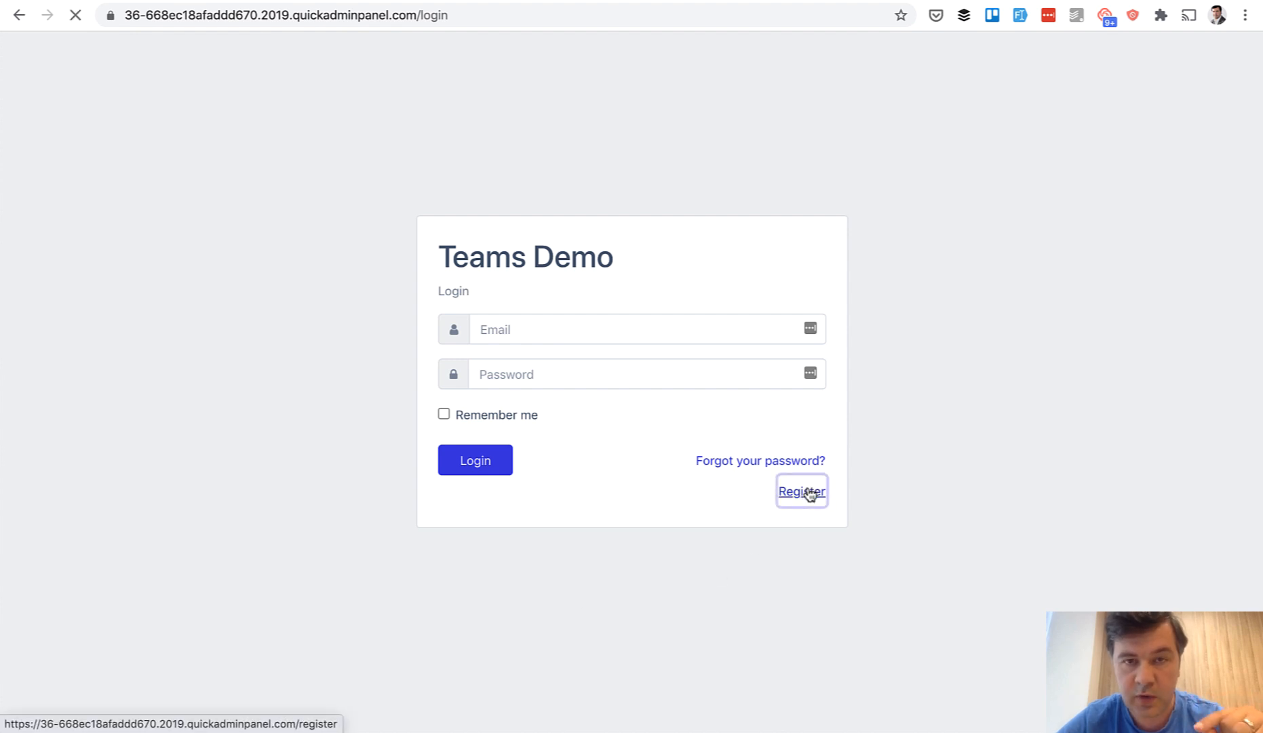
left_click(800, 491)
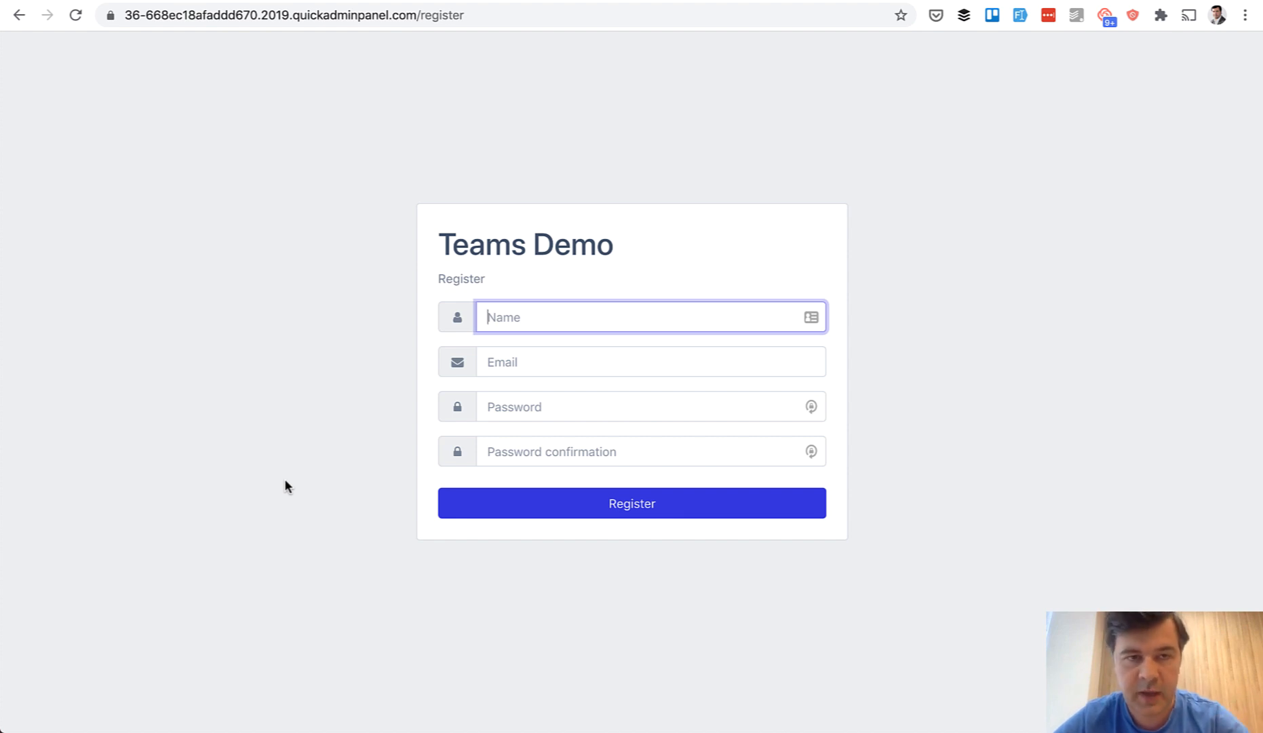
mouse_move(892, 181)
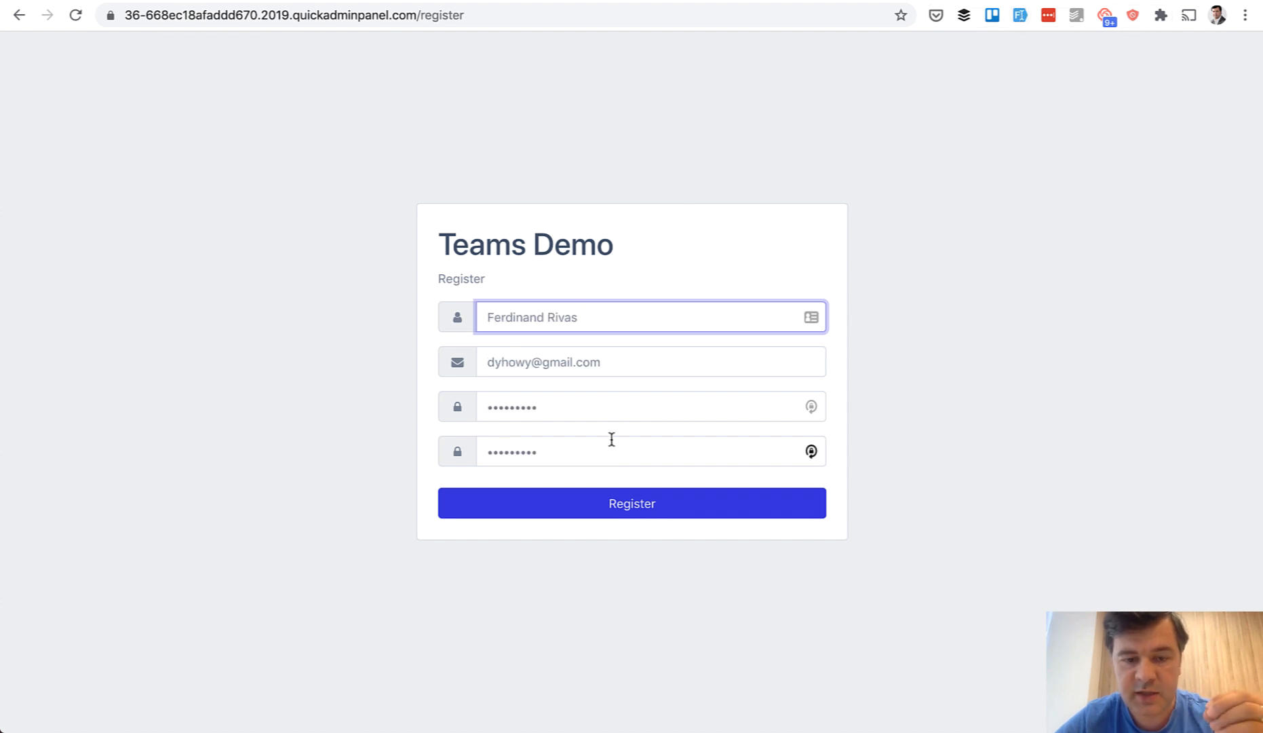
left_click(633, 503)
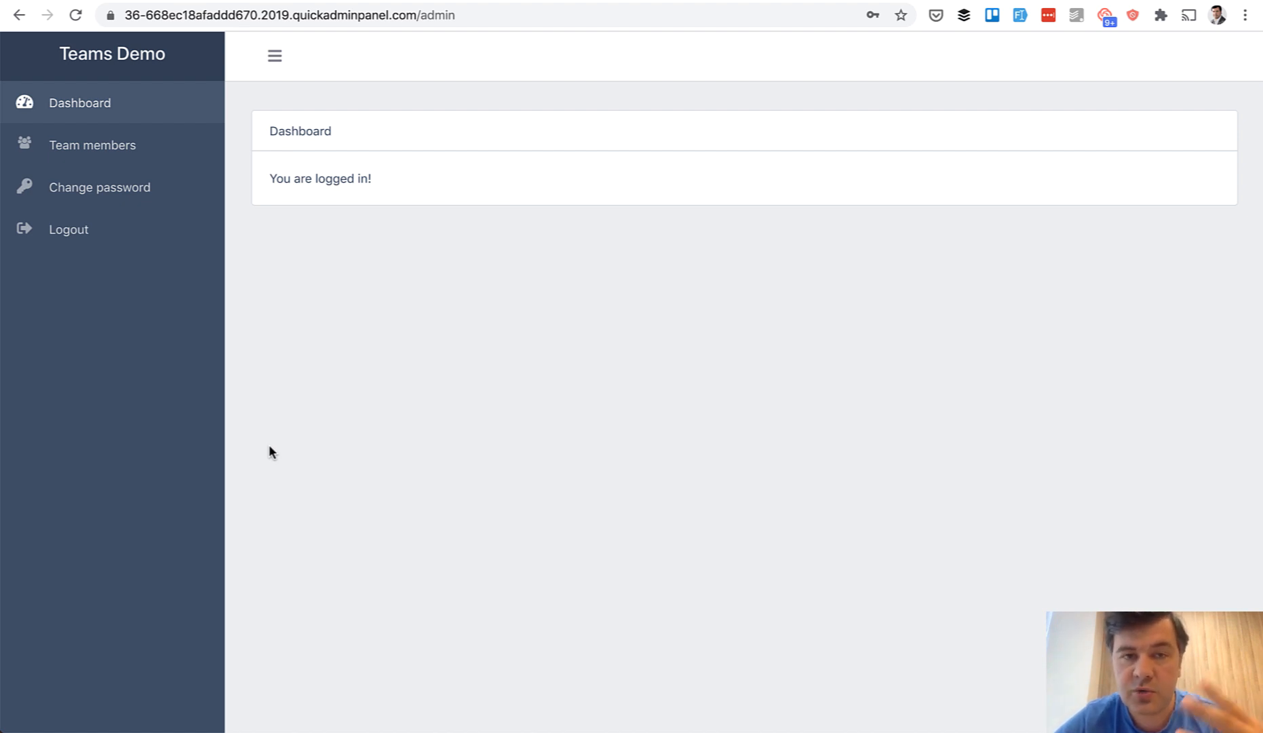
- Send a team invitation to the 'povil' email address from the Team members page
left_click(92, 145)
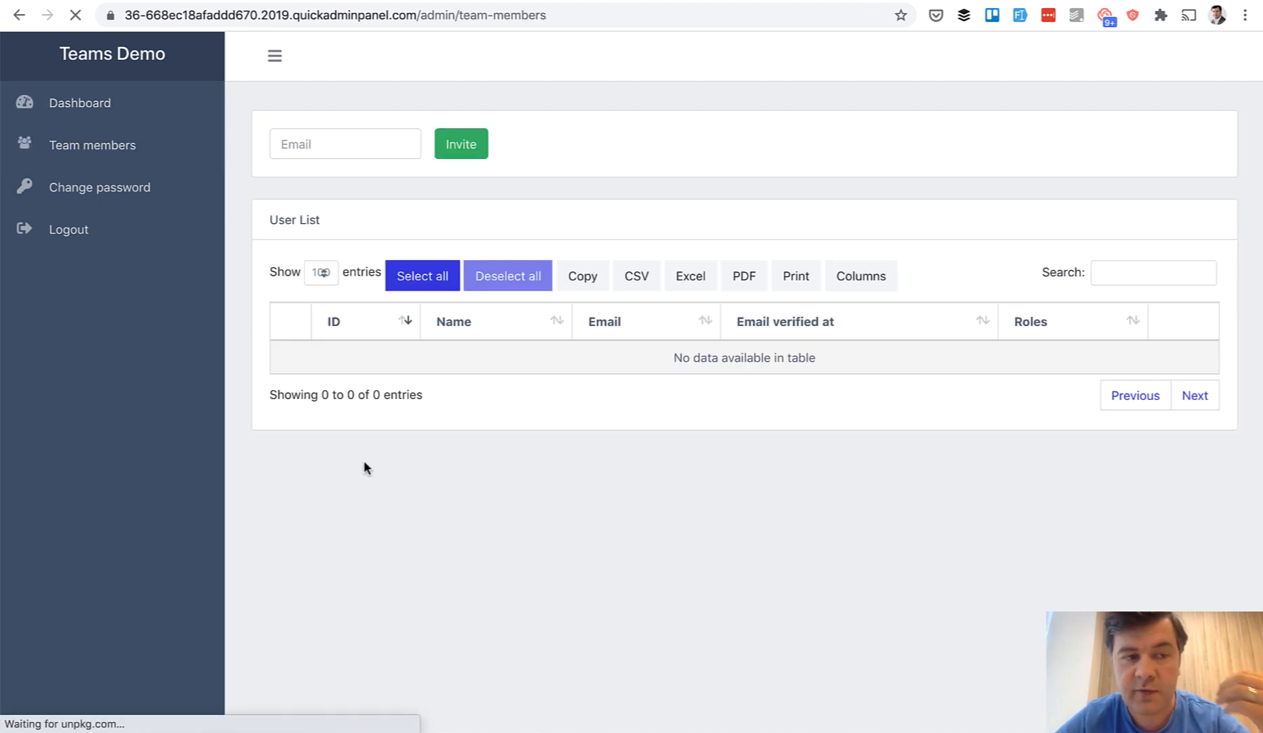
left_click(344, 144)
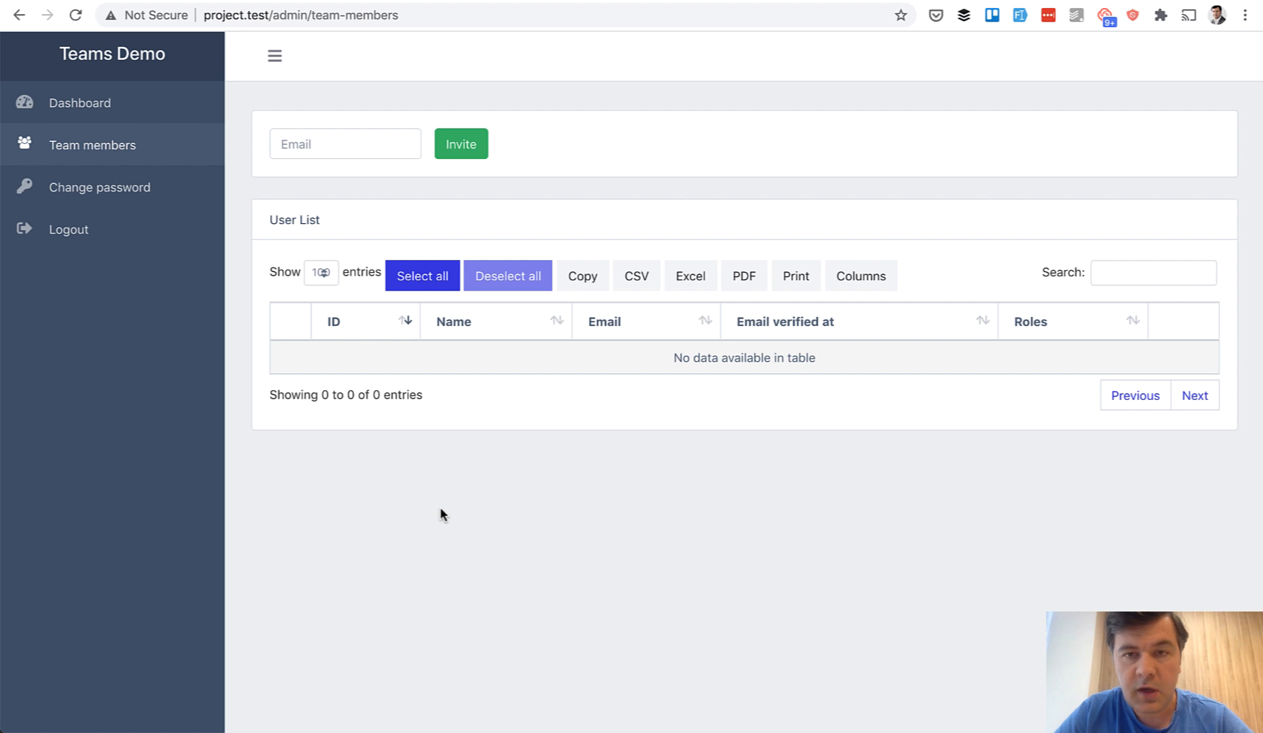
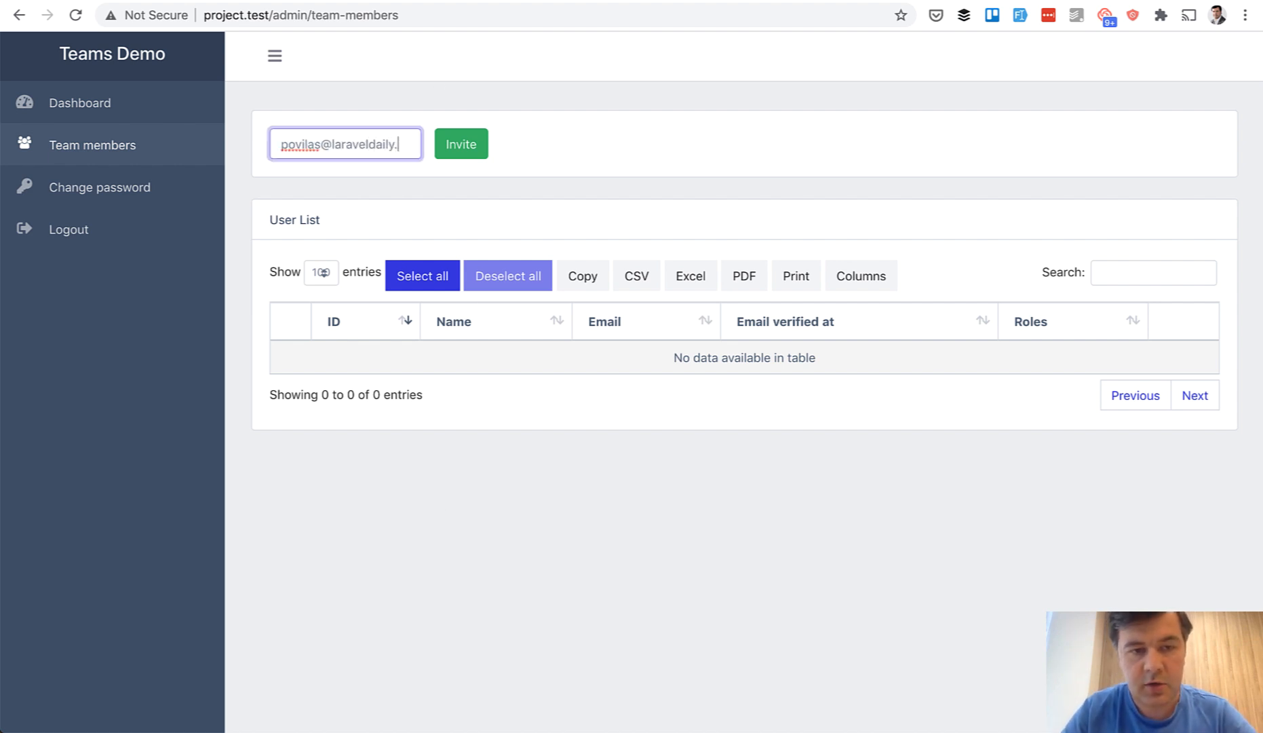
left_click(460, 144)
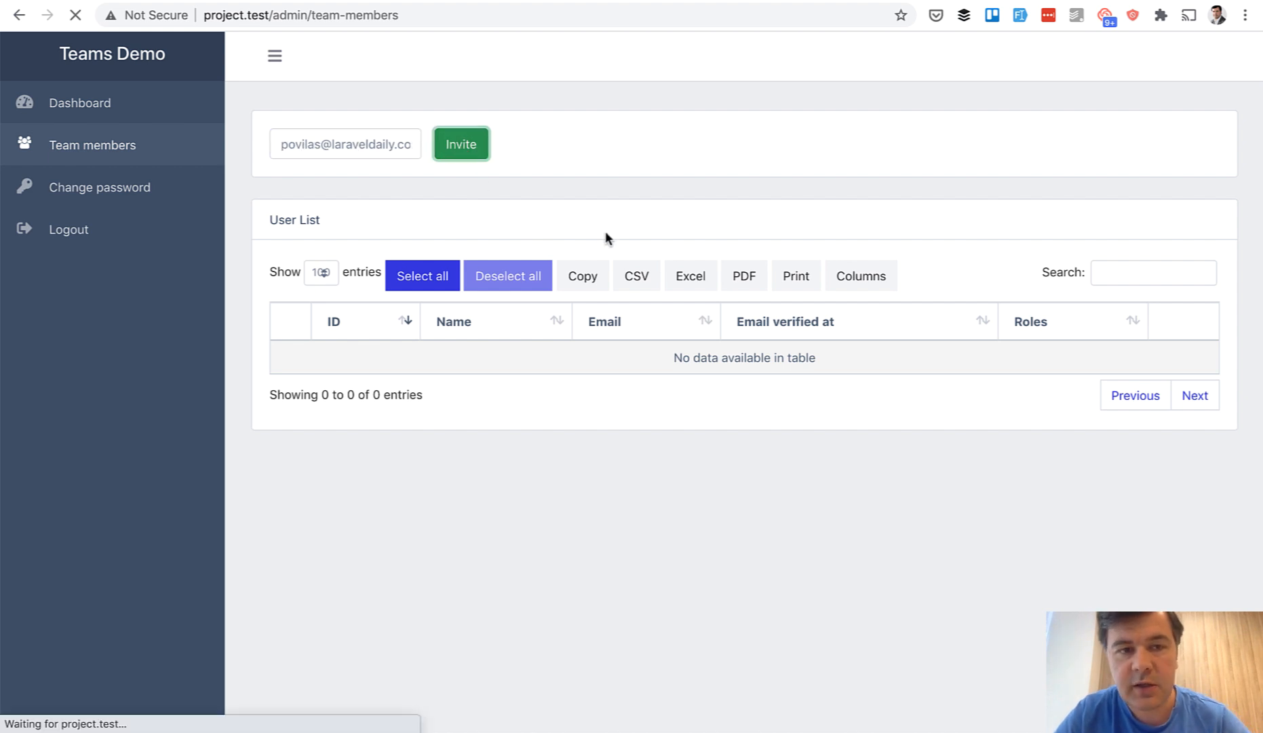
left_click(460, 144)
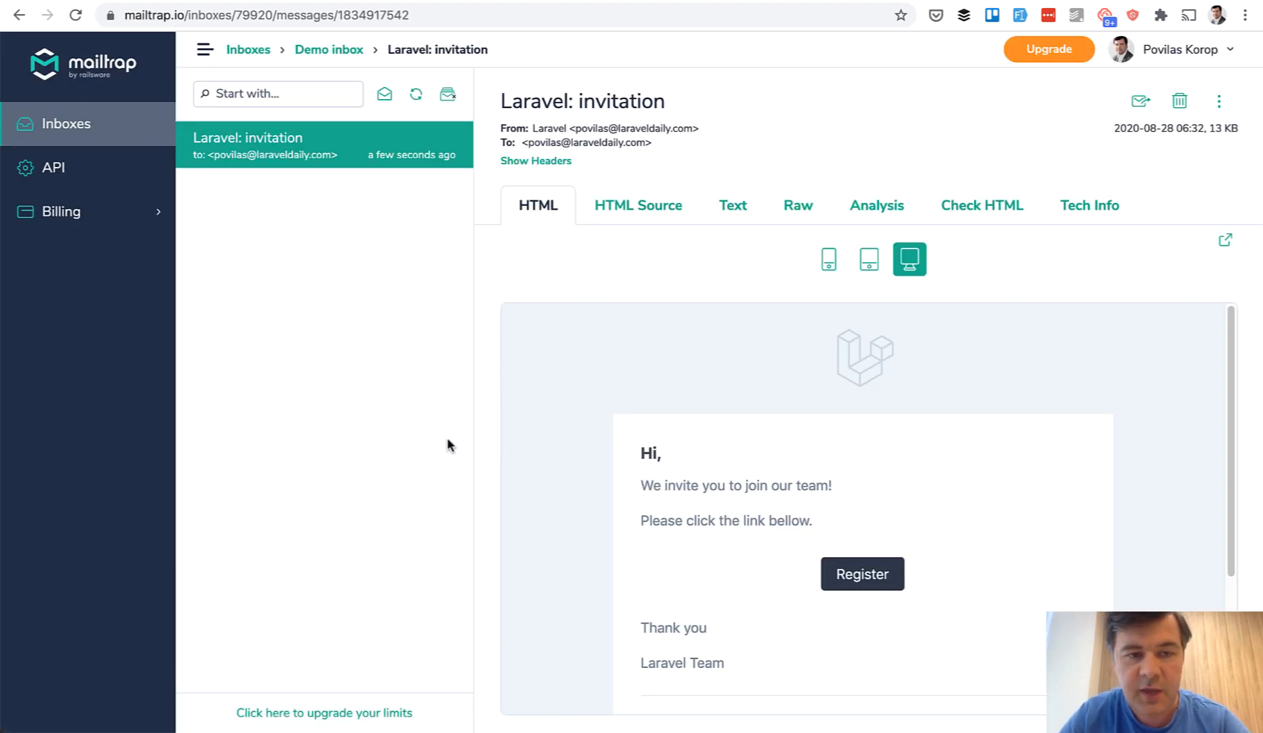
- Follow the register URL at the bottom of the Laravel invitation email
scroll("down", 3)
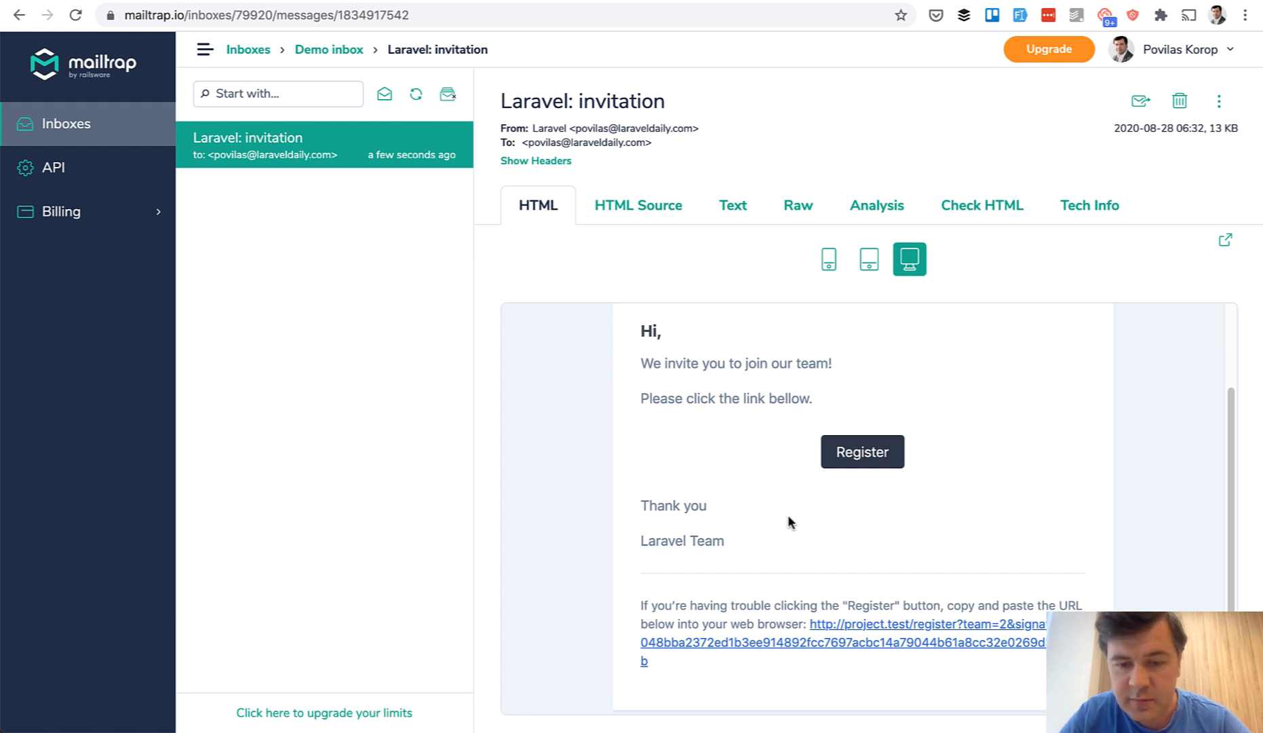
scroll("down", 3)
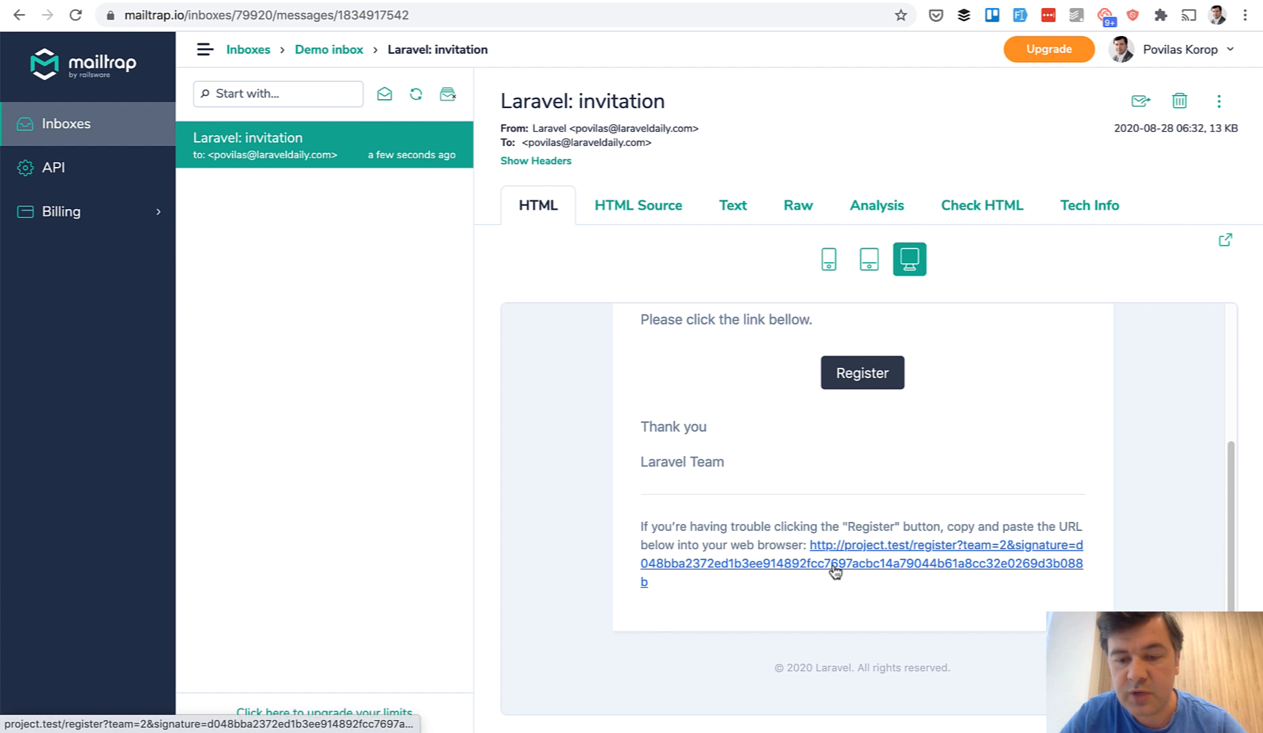
left_click(861, 563)
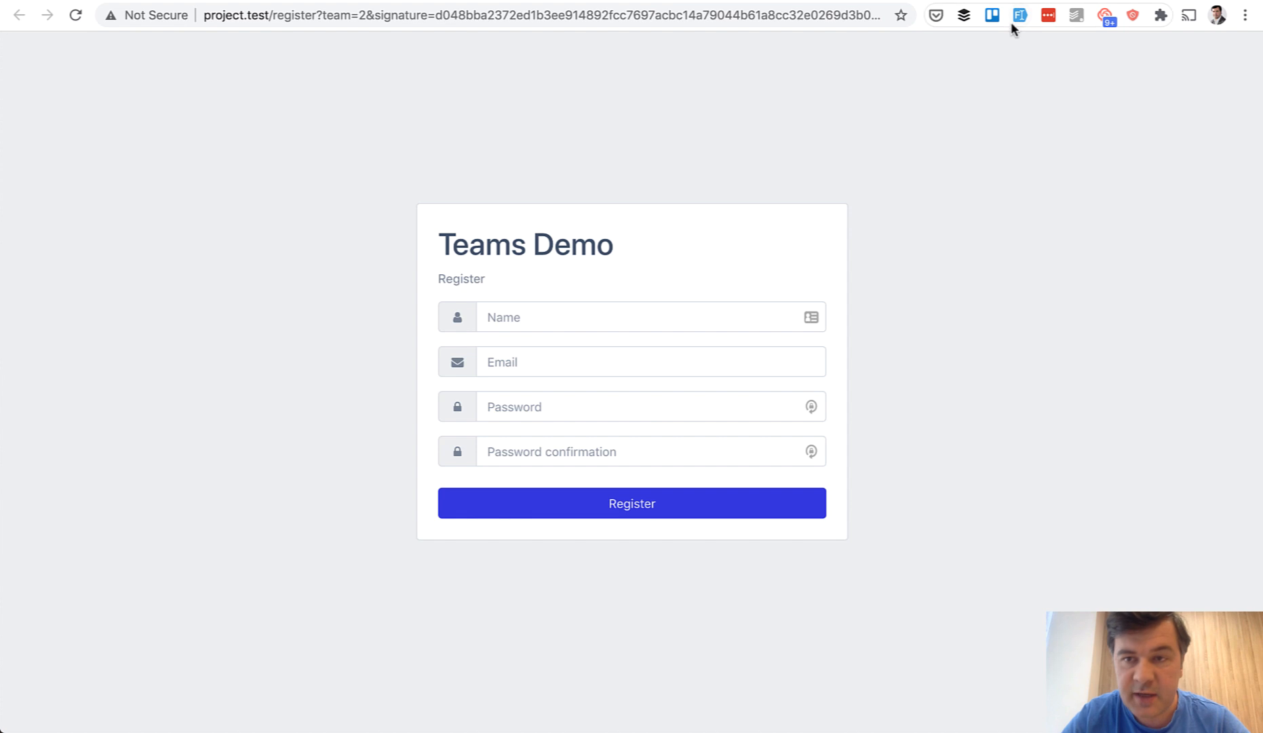
- Register the invited member and land on their dashboard without team management
left_click(632, 503)
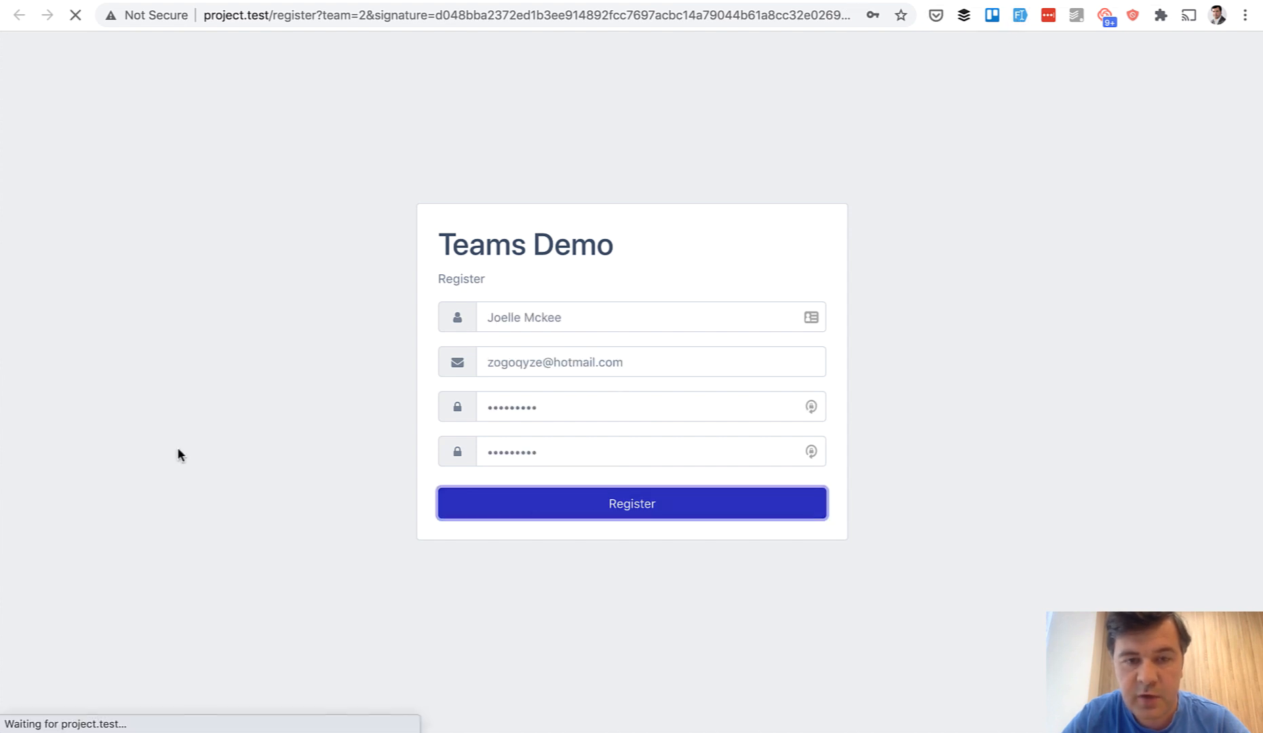
left_click(631, 503)
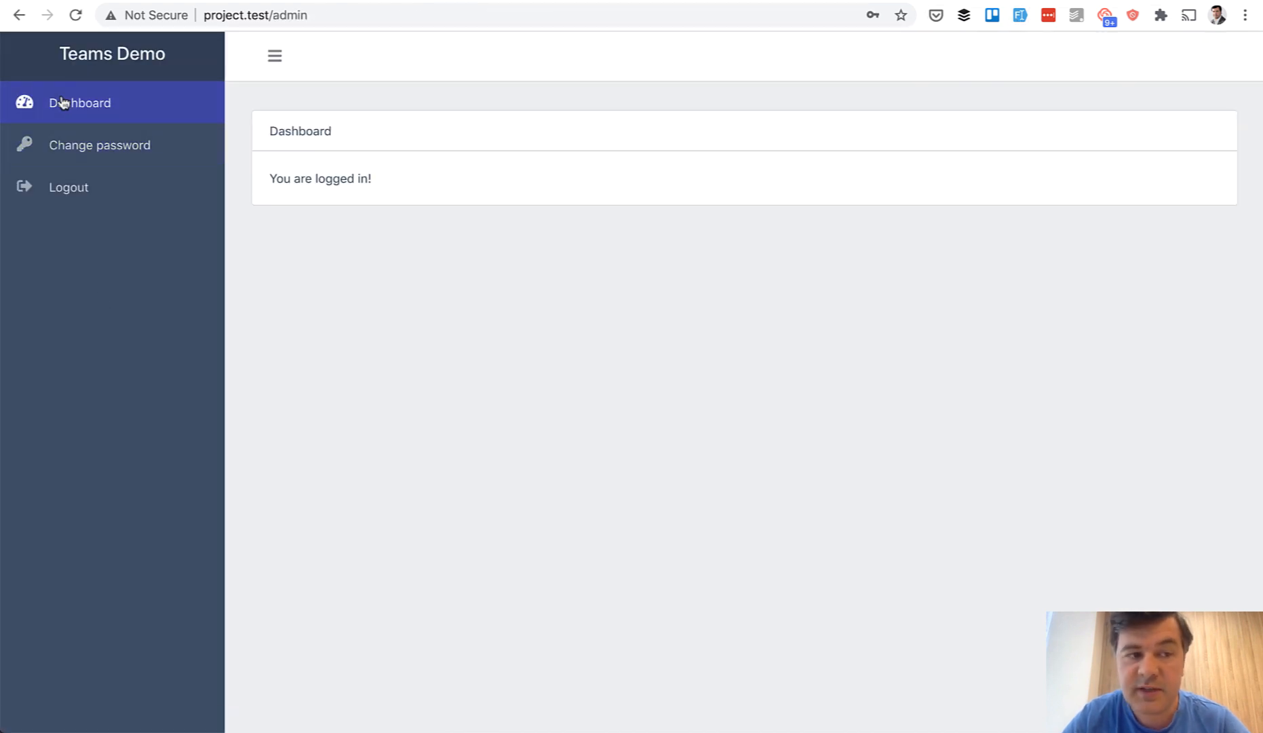
mouse_move(474, 384)
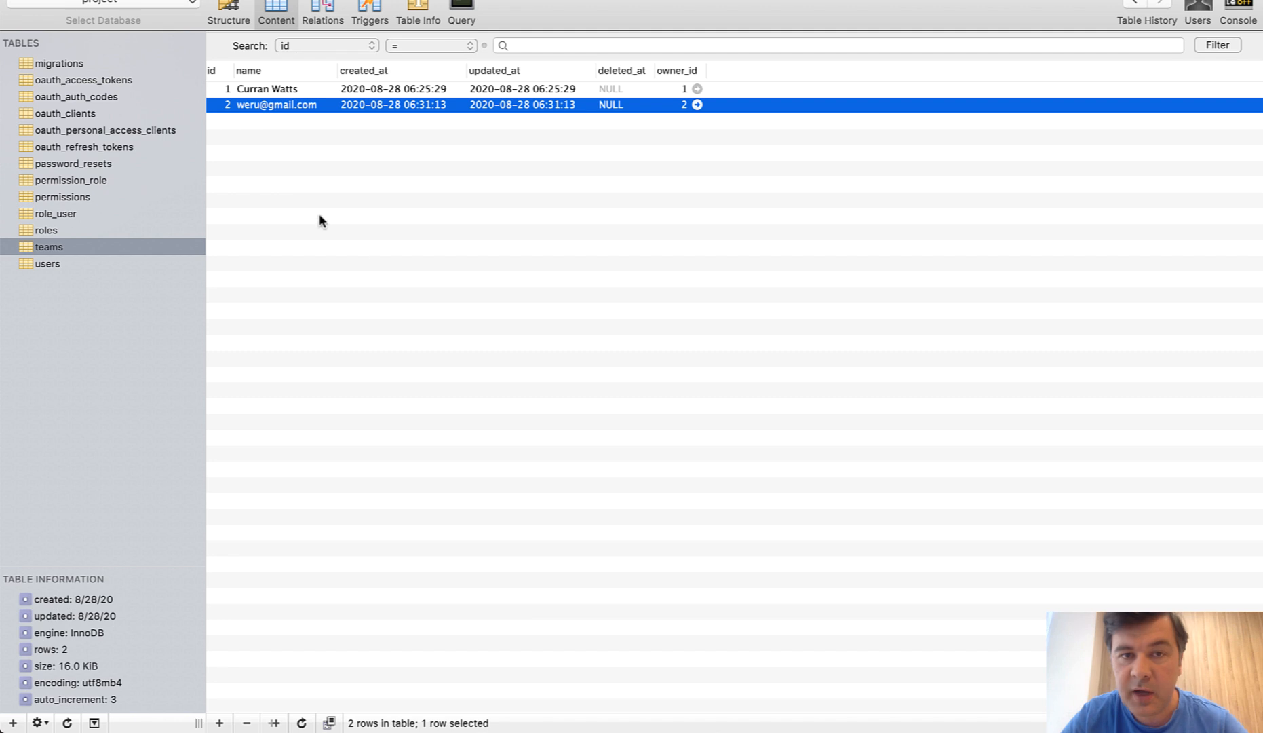
mouse_move(100, 281)
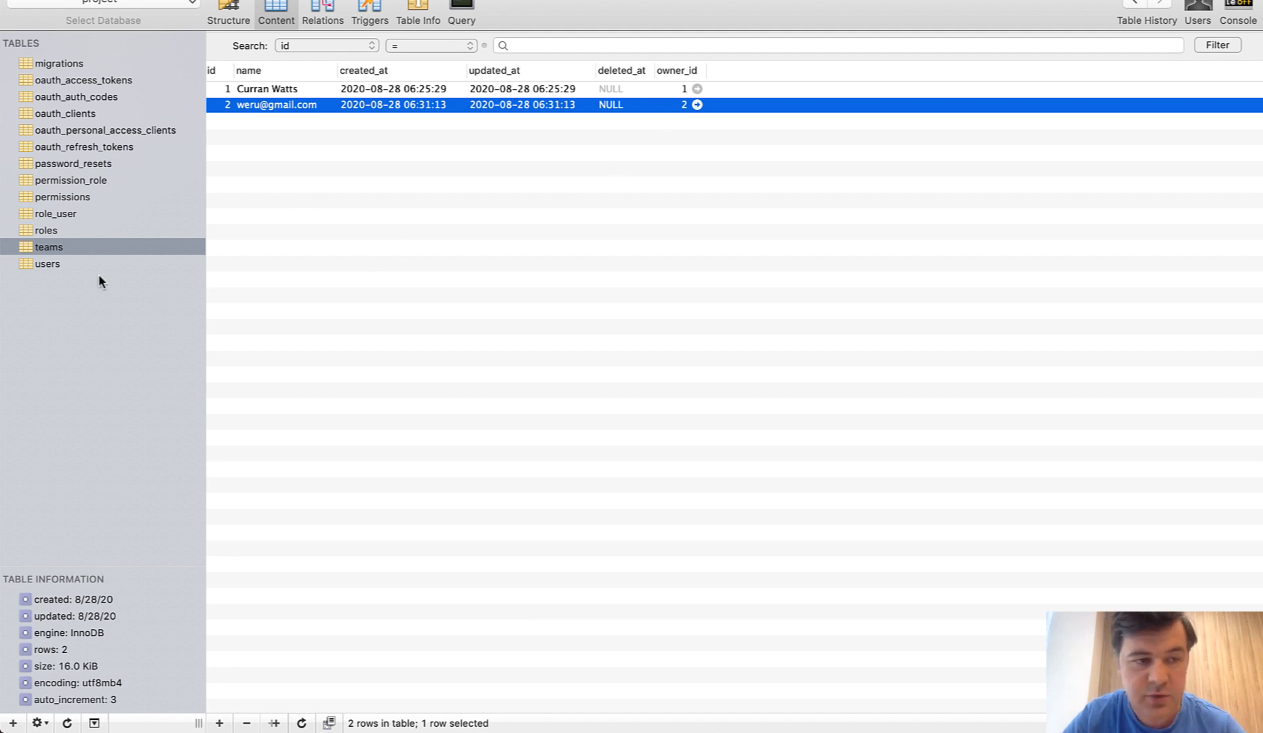
- Check in the users table that the third user is assigned team_id 2
left_click(48, 264)
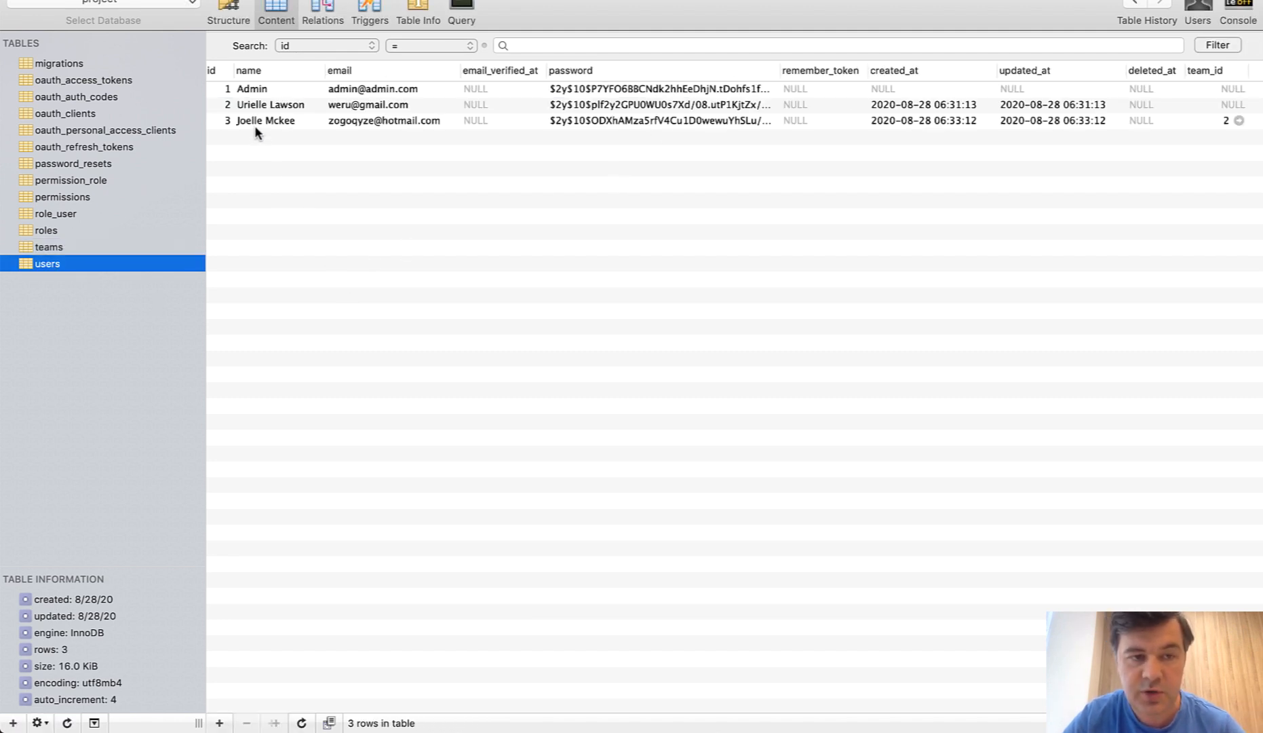
left_click(263, 121)
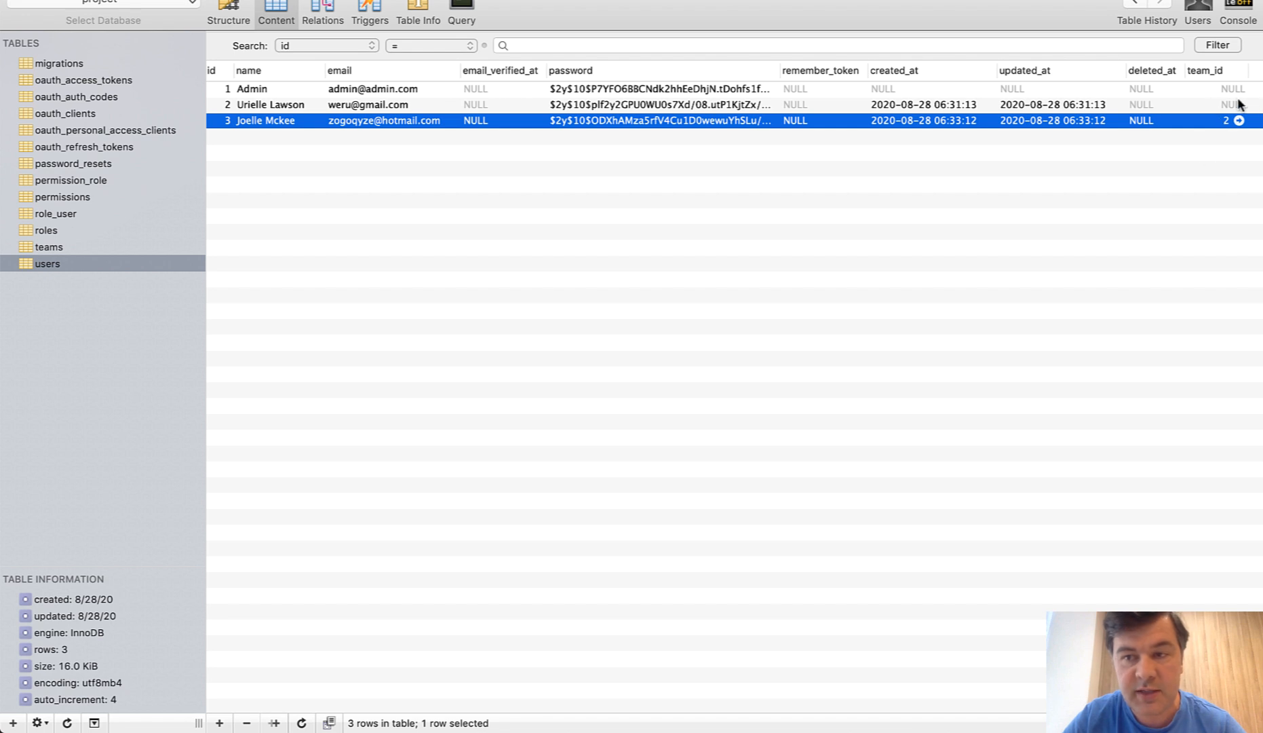
mouse_move(1135, 191)
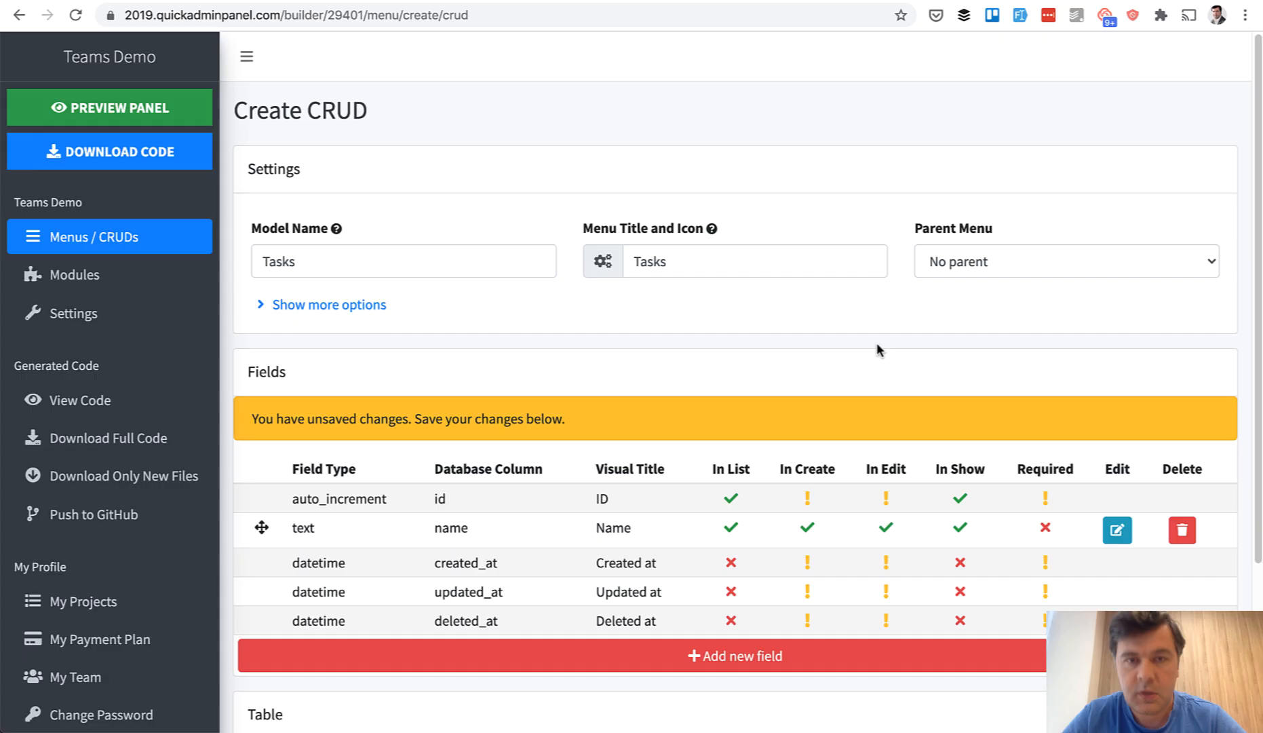
mouse_move(865, 350)
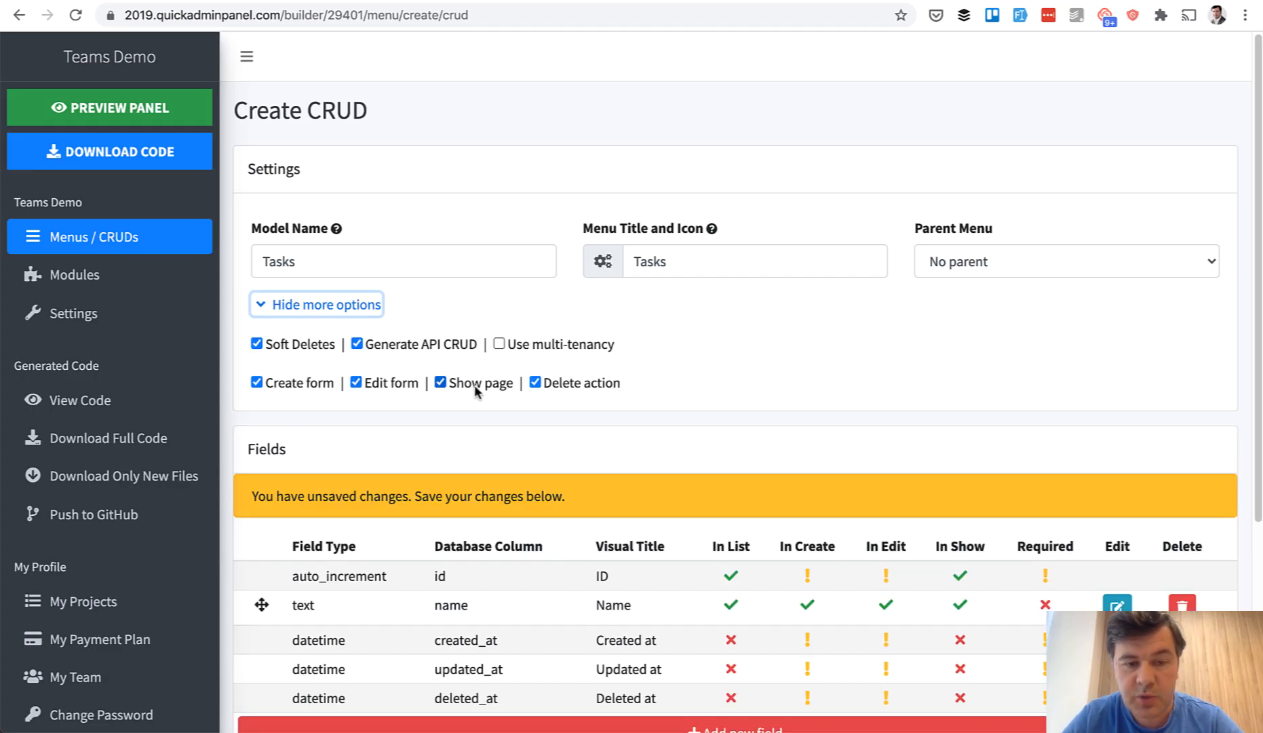
- Enable Use multi-tenancy on the Tasks CRUD and save it
left_click(499, 345)
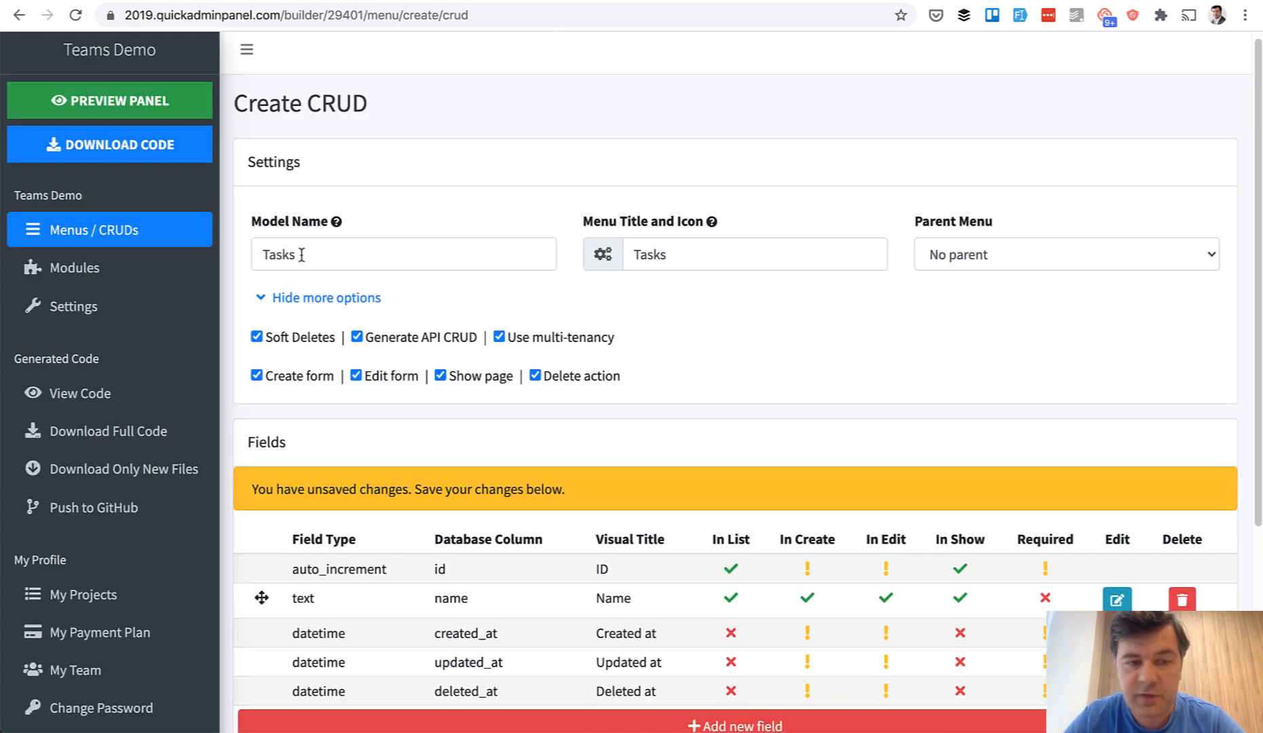
scroll("down", 3)
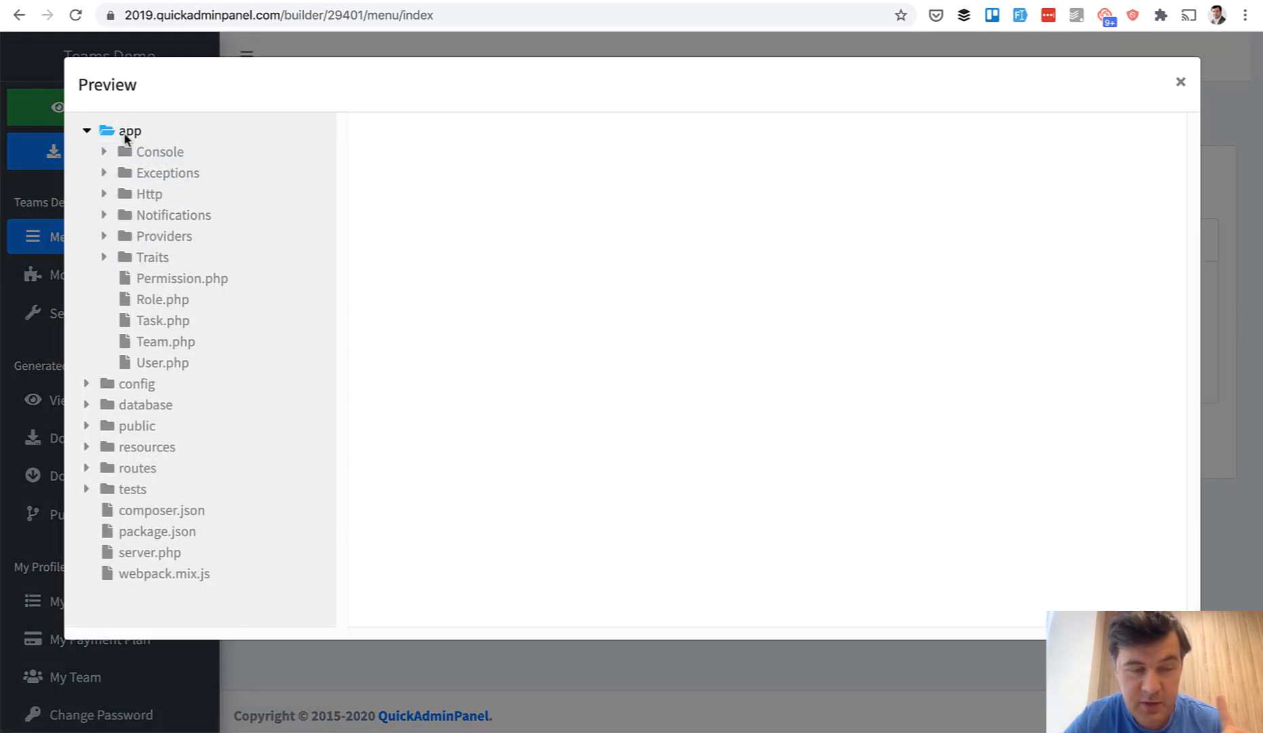
- View MultiTenantModelTrait.php under app > Traits in the code preview
left_click(152, 256)
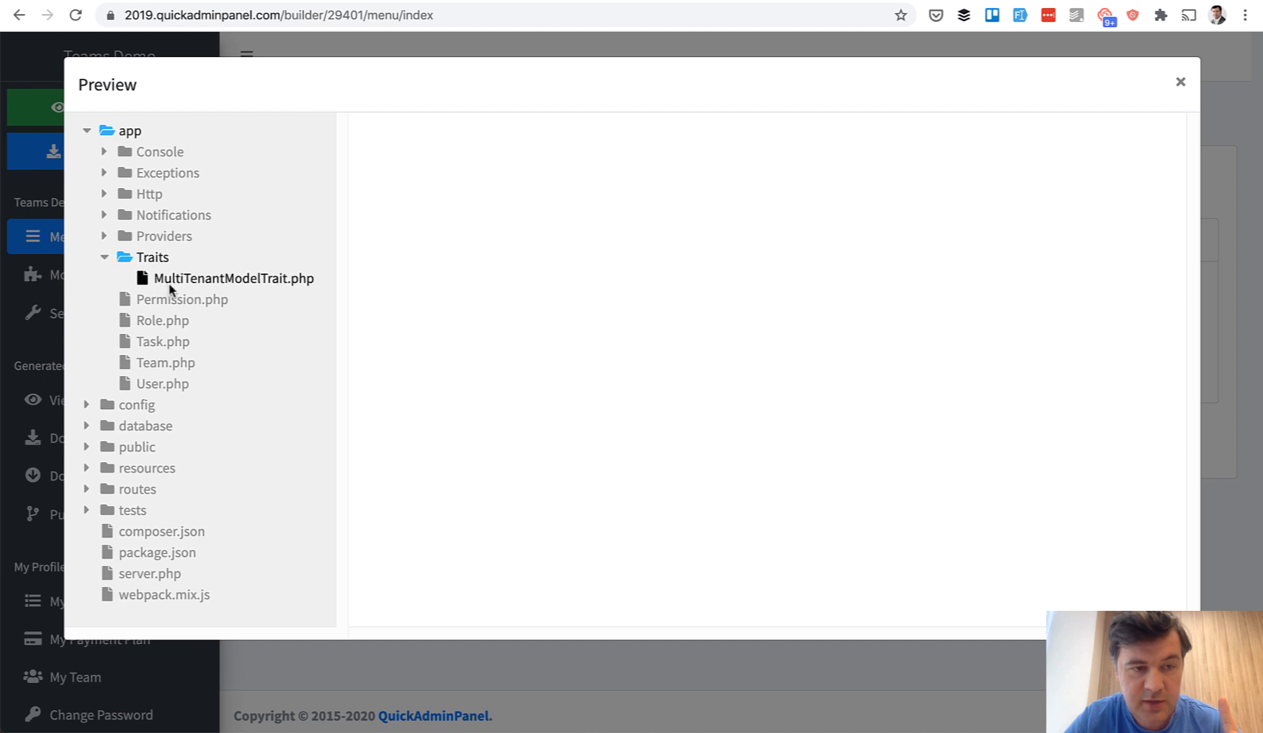
left_click(233, 277)
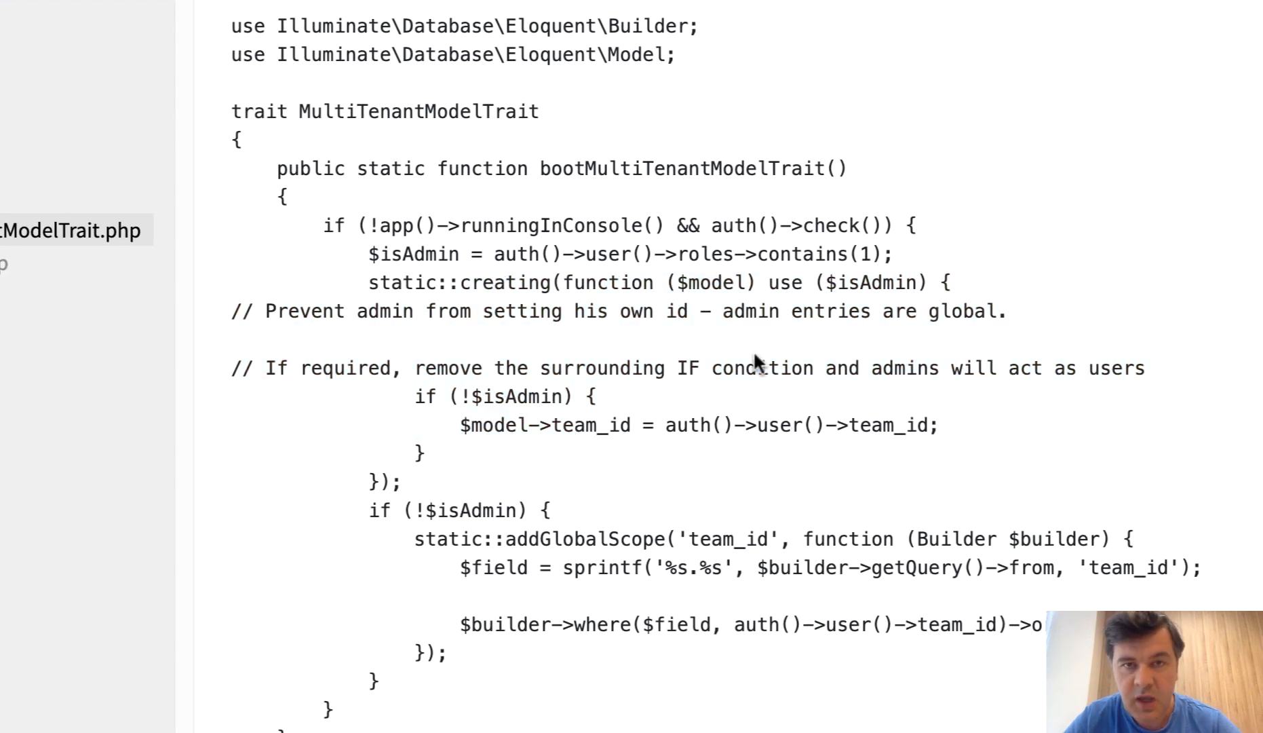
mouse_move(538, 539)
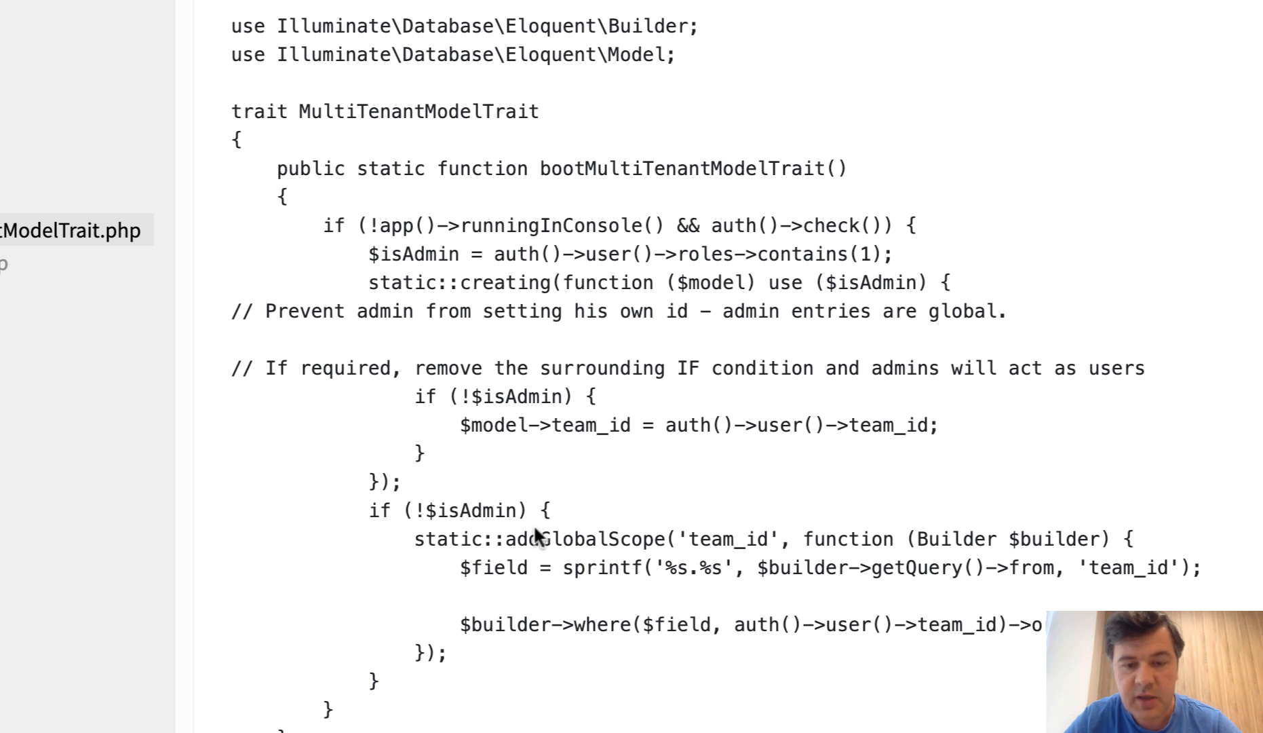
mouse_move(612, 547)
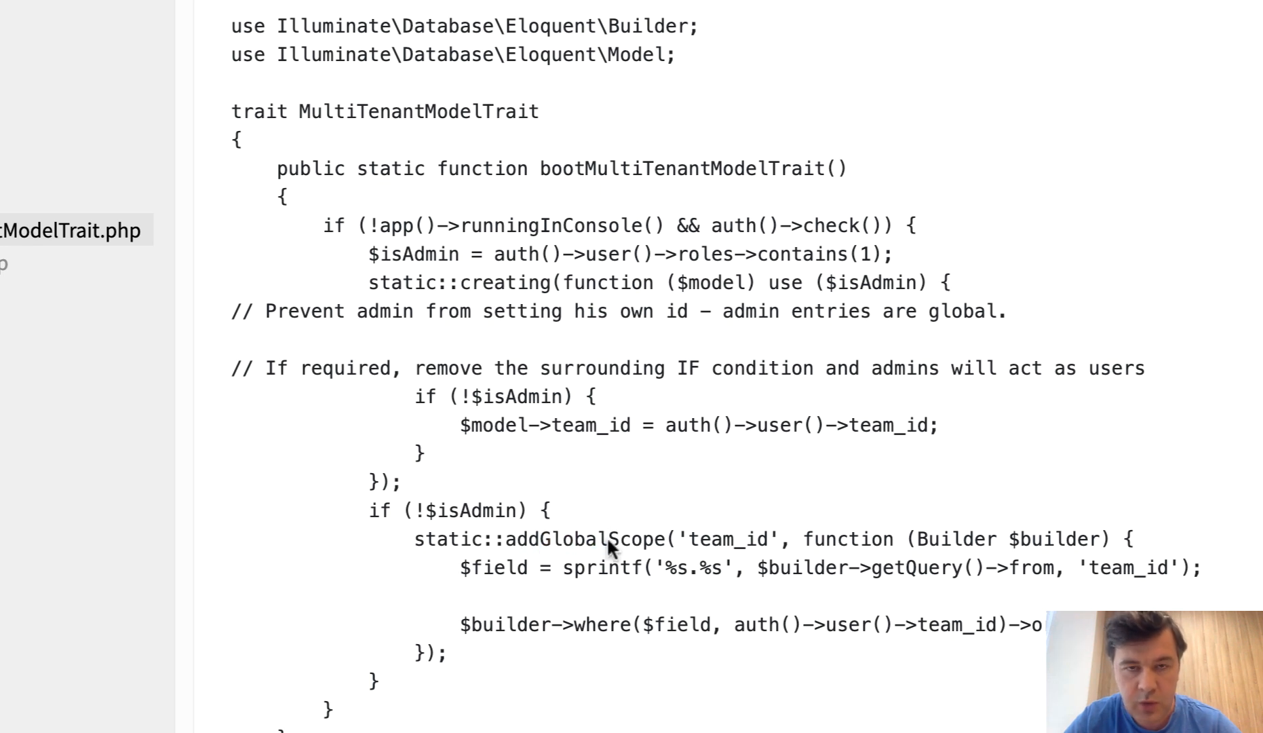
mouse_move(716, 544)
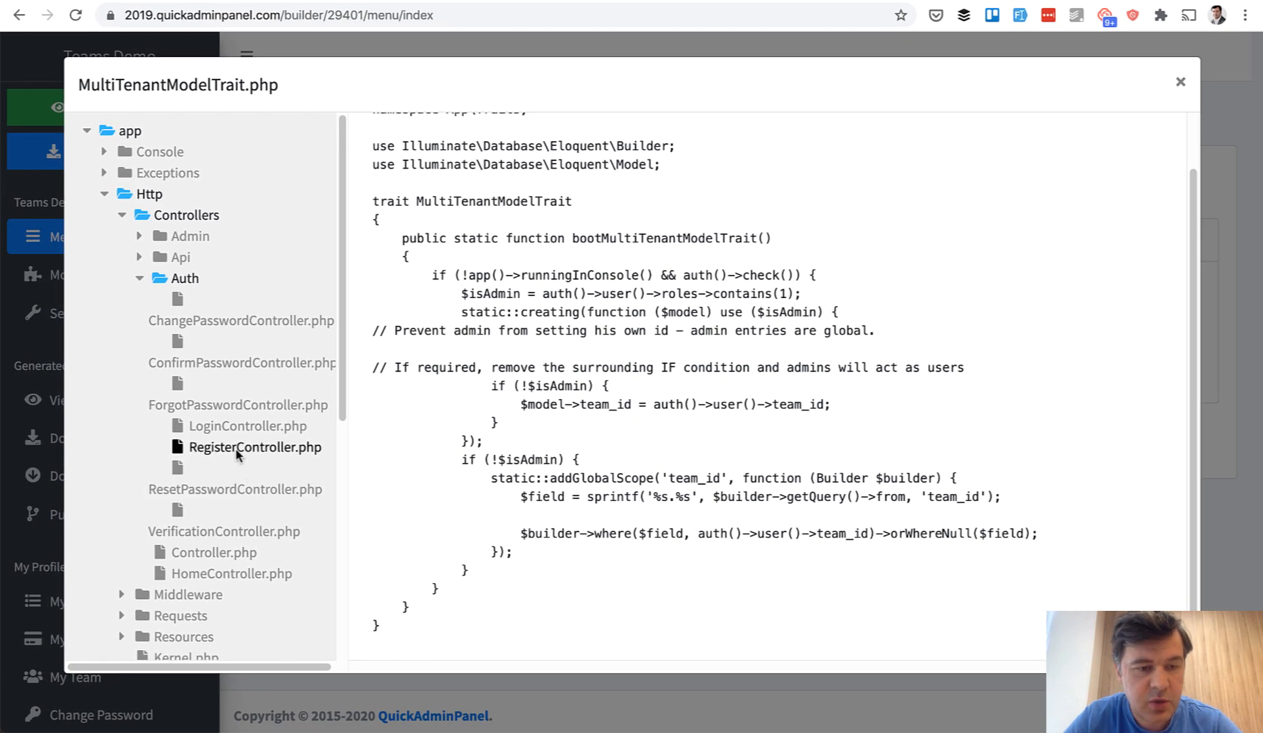
- Review the generated RegisterController.php code
left_click(254, 447)
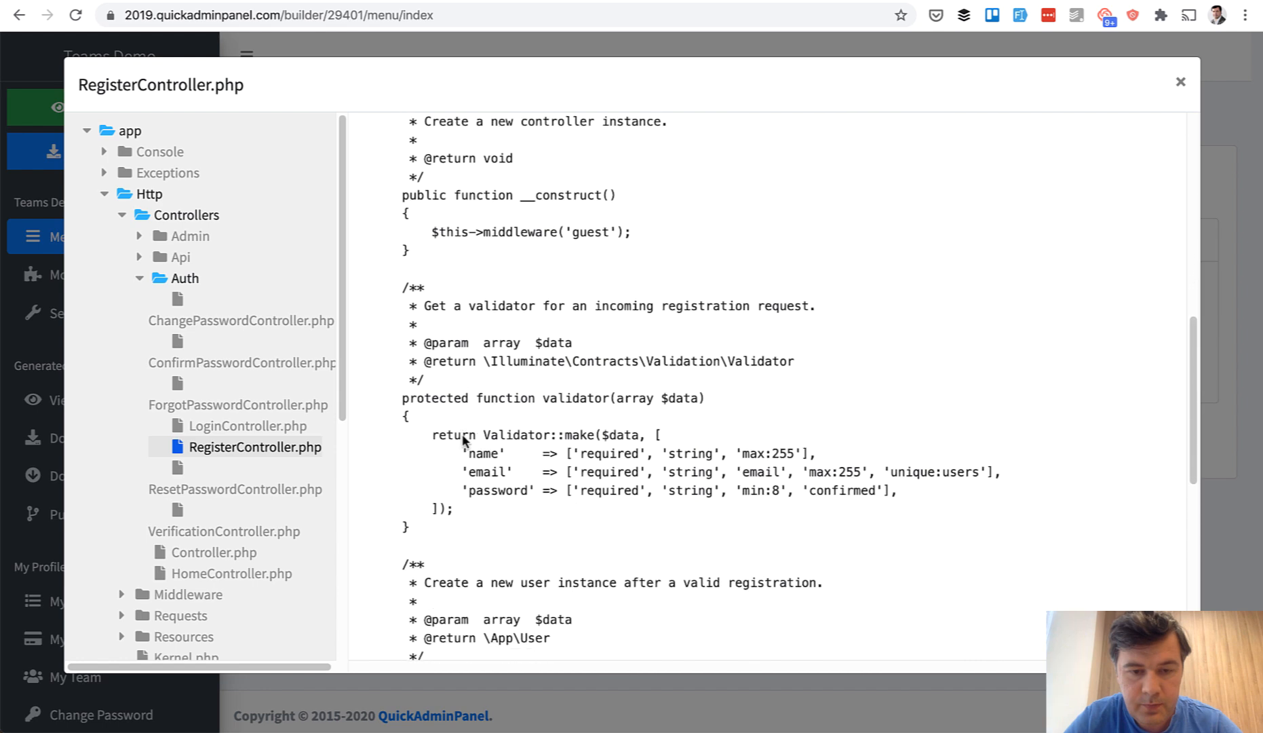
scroll("down", 3)
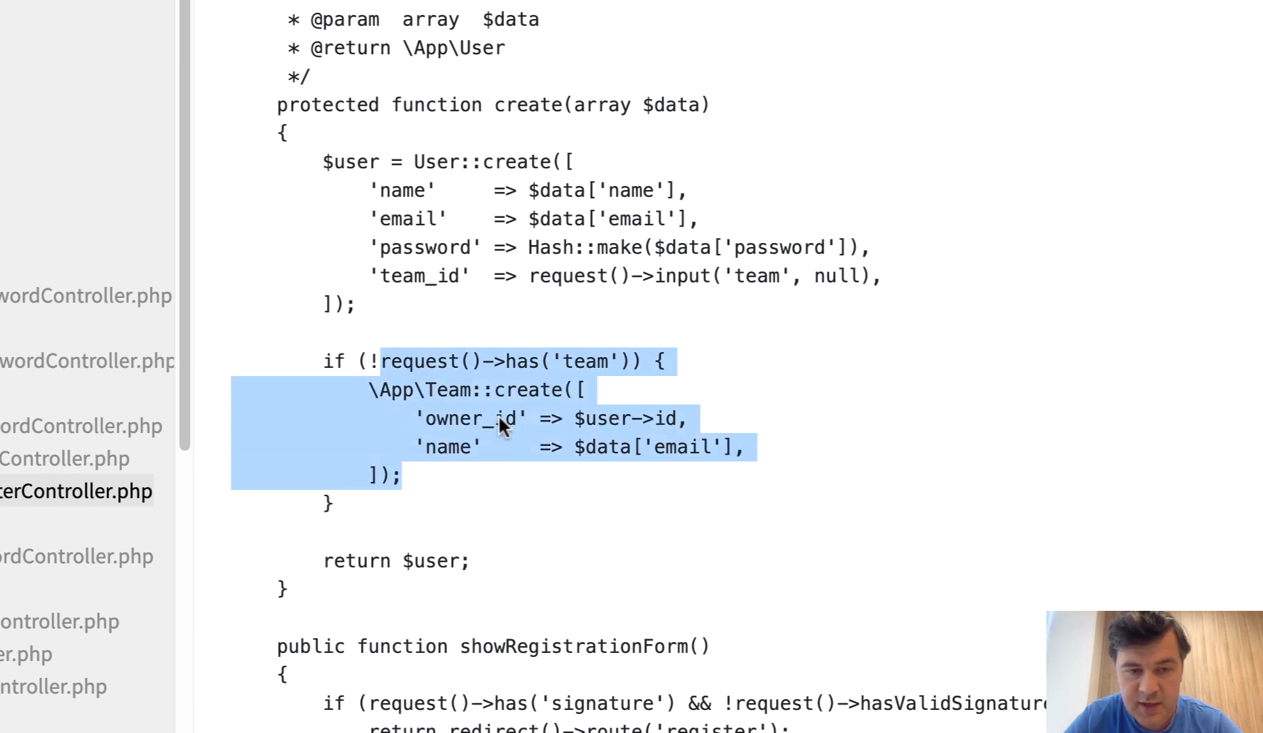
scroll("down", 3)
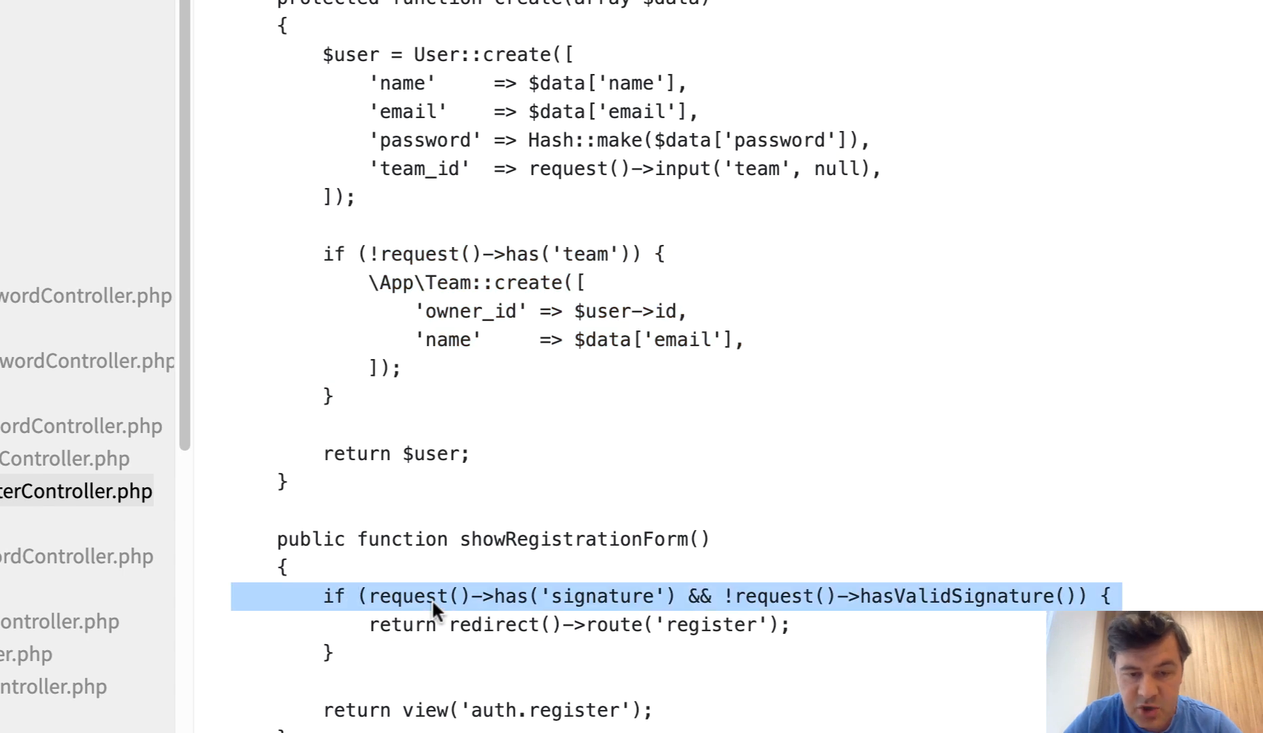
mouse_move(465, 716)
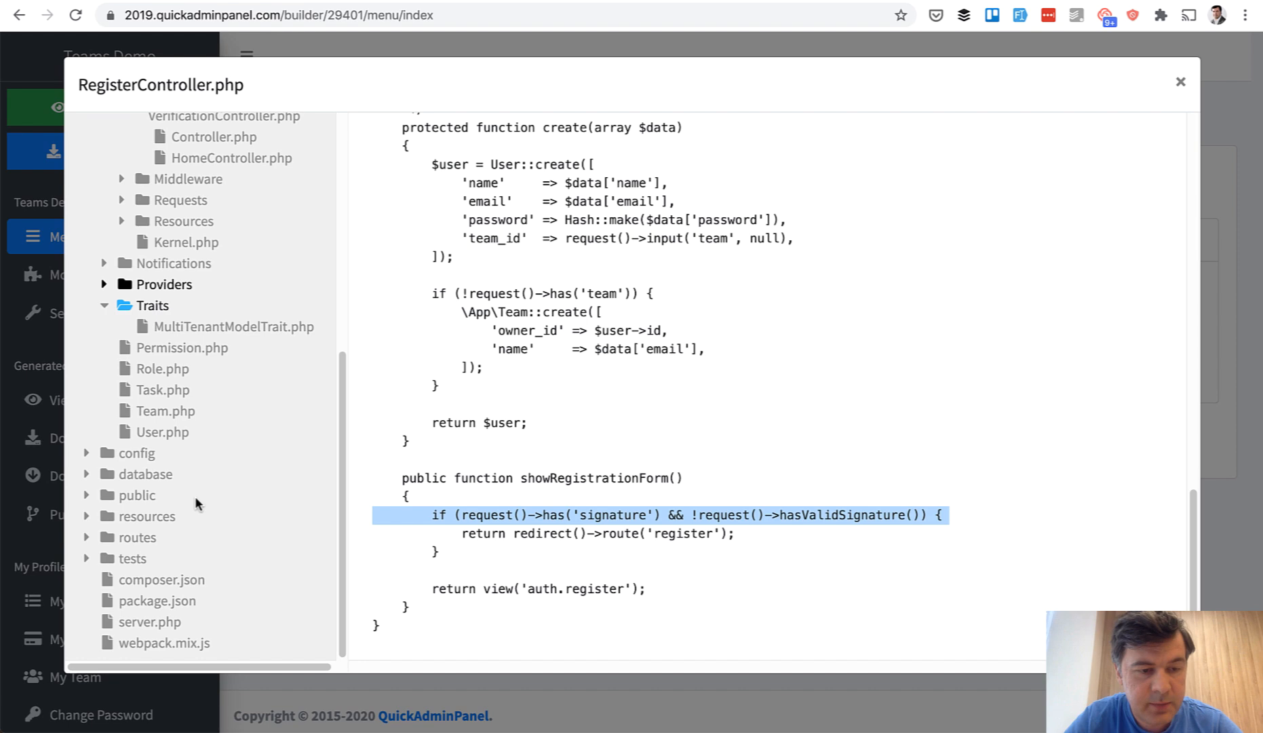
- Review register.blade.php and the Admin TeamMembersController.php index and invite methods
left_click(225, 494)
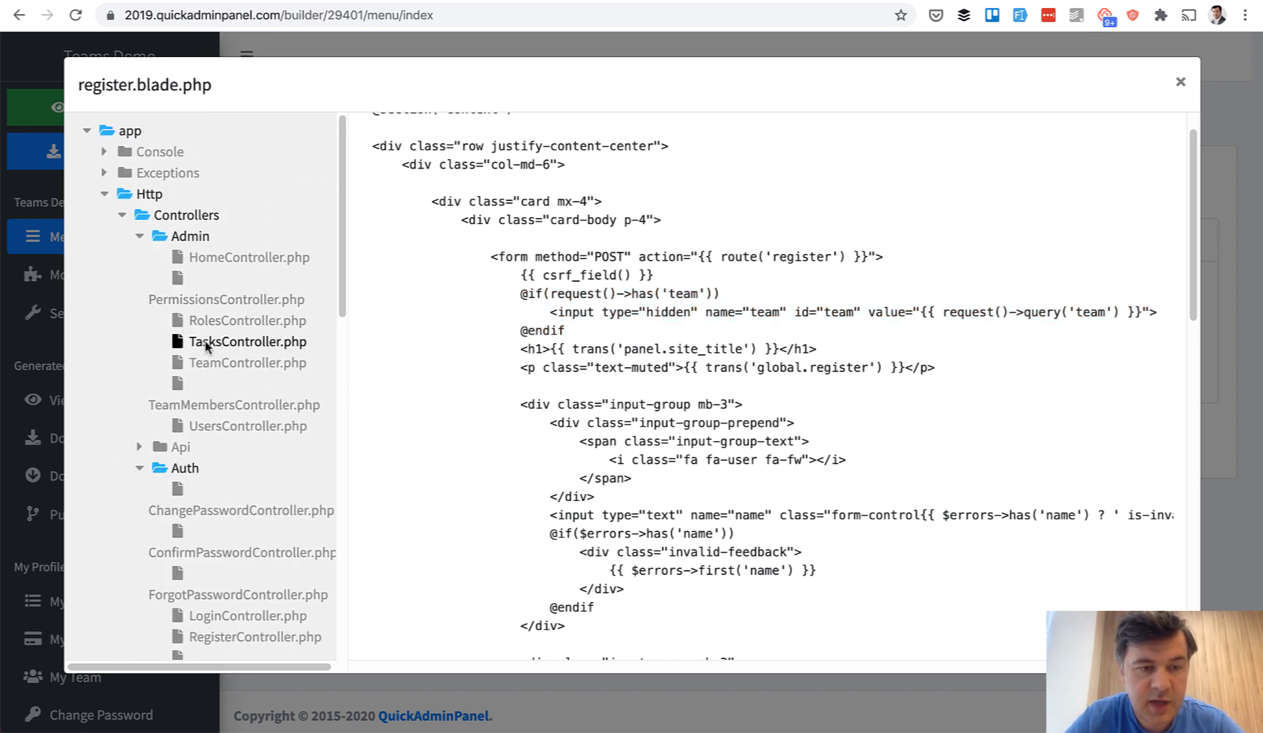
left_click(233, 405)
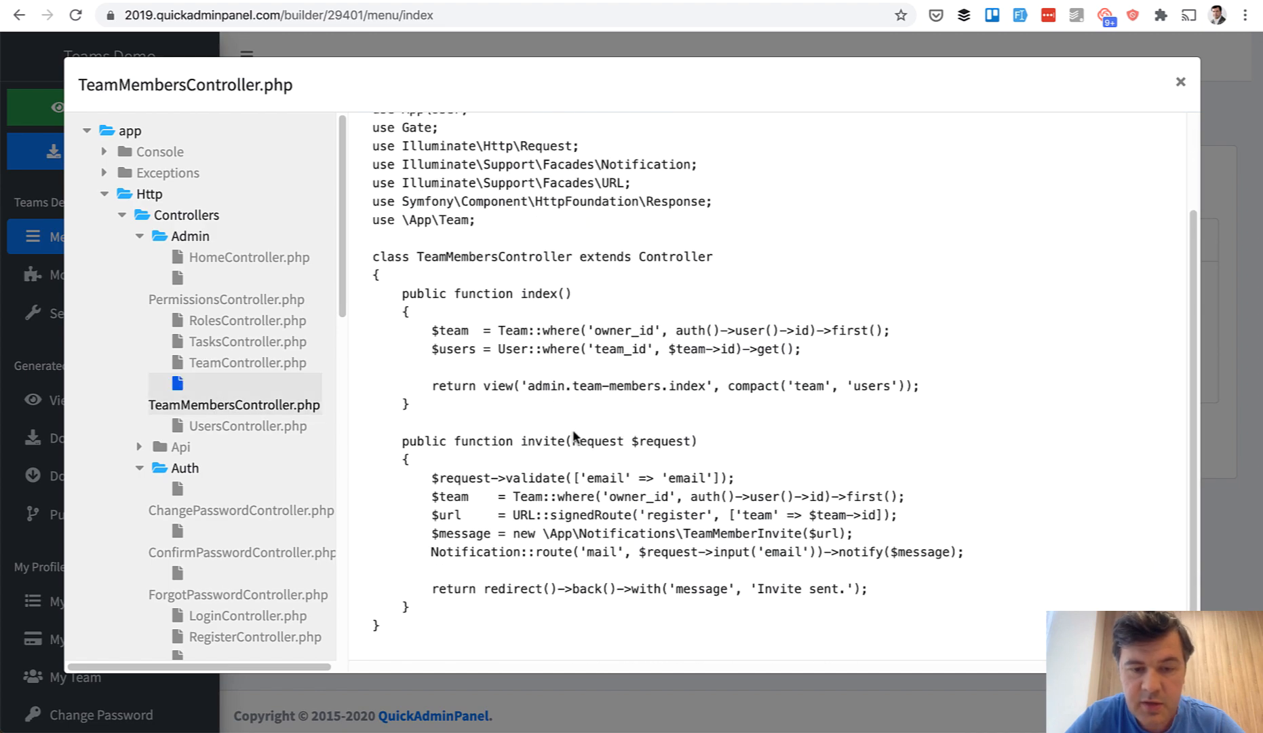